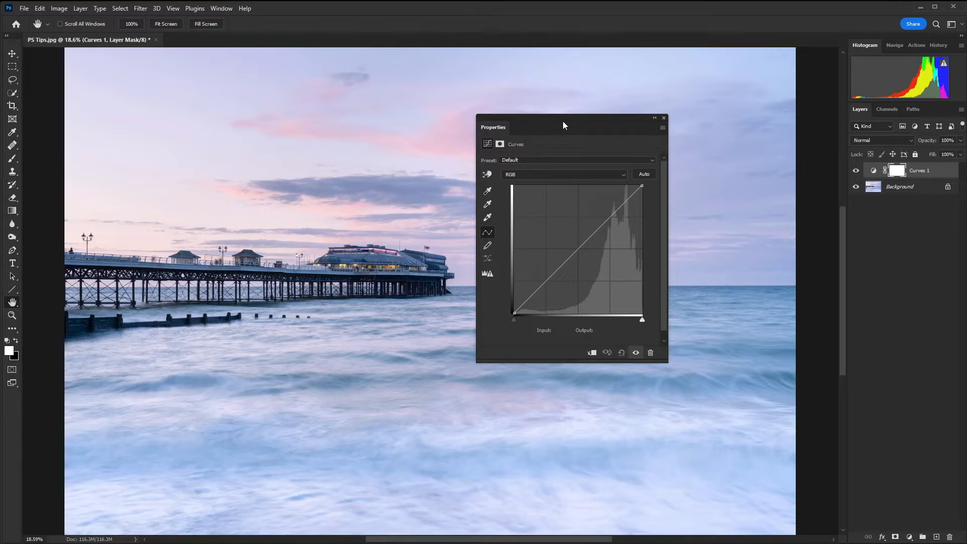
Shape the Curves 1 layer into an S-curve for contrast and hide it to compare.
click(607, 219)
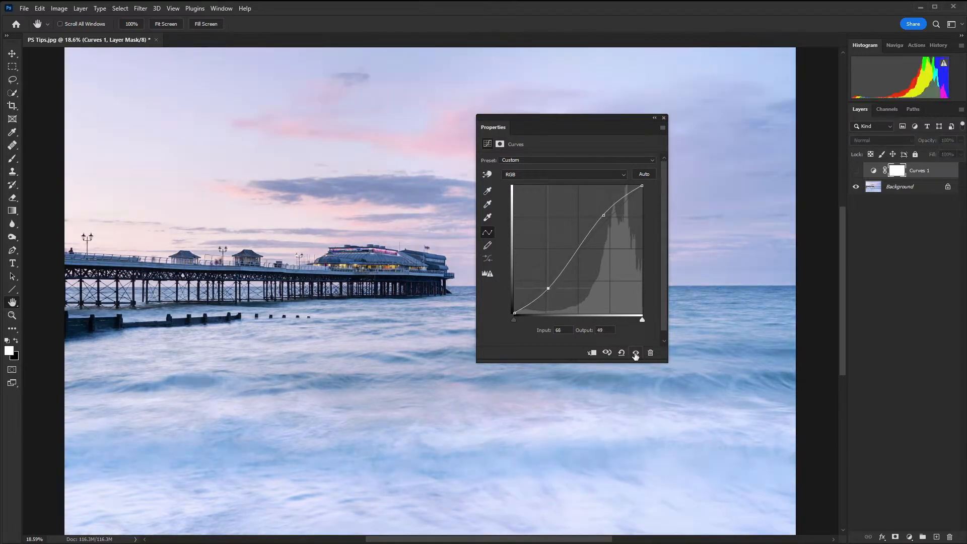
click(636, 352)
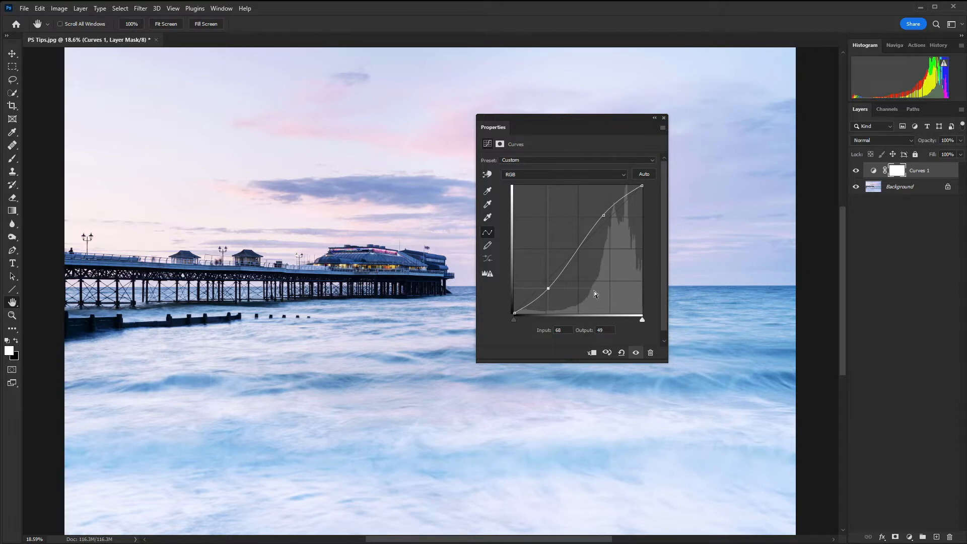
Set the Curves layer blend mode to Luminosity and close its Properties.
click(881, 140)
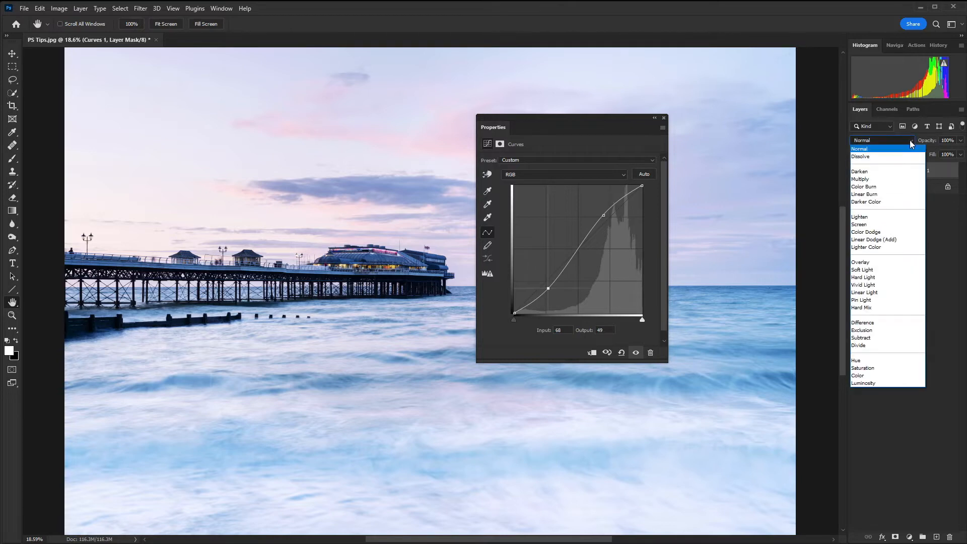
click(863, 383)
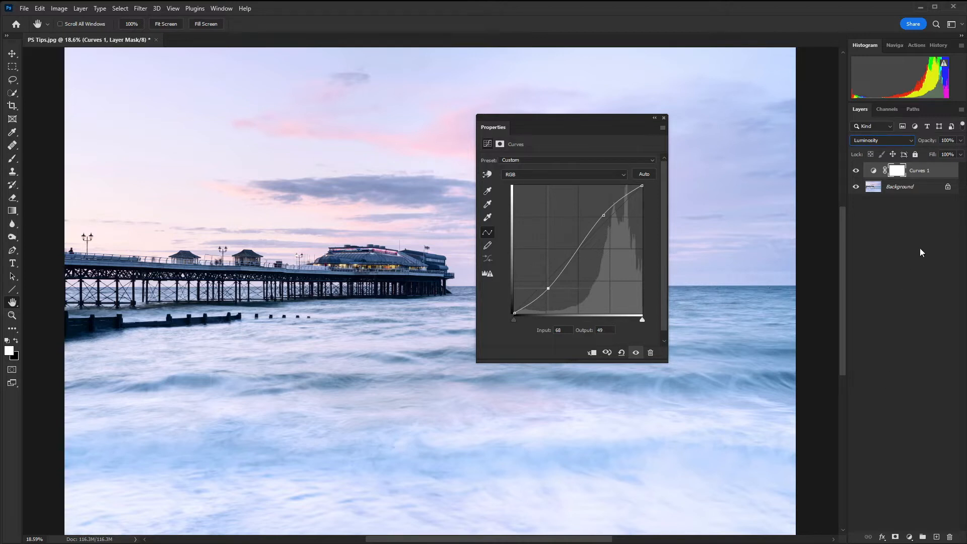
mouse_move(960, 142)
text(60)
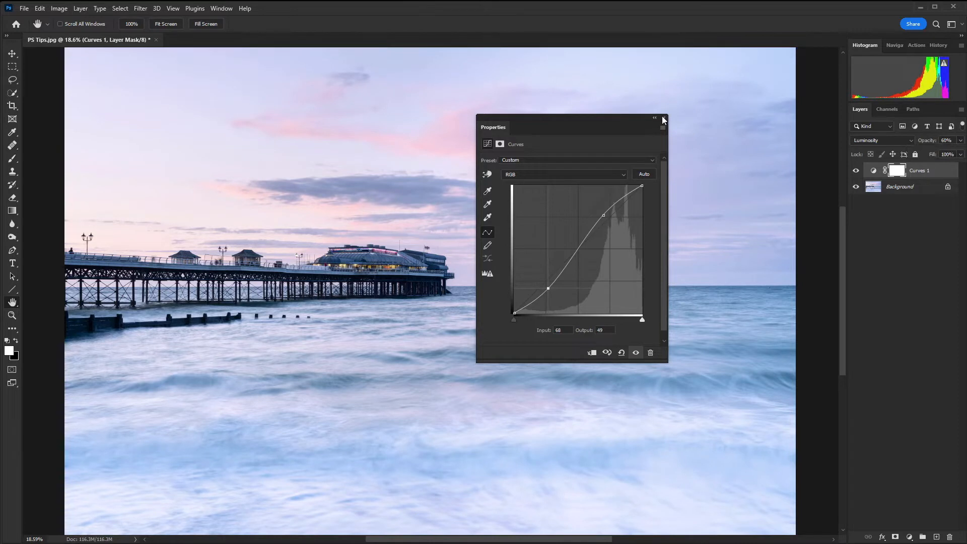
click(663, 120)
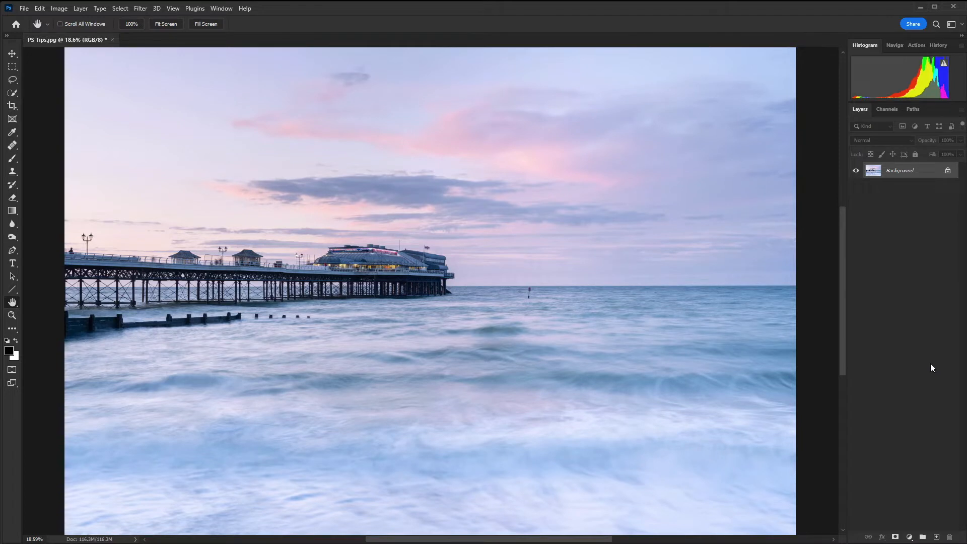
mouse_move(941, 359)
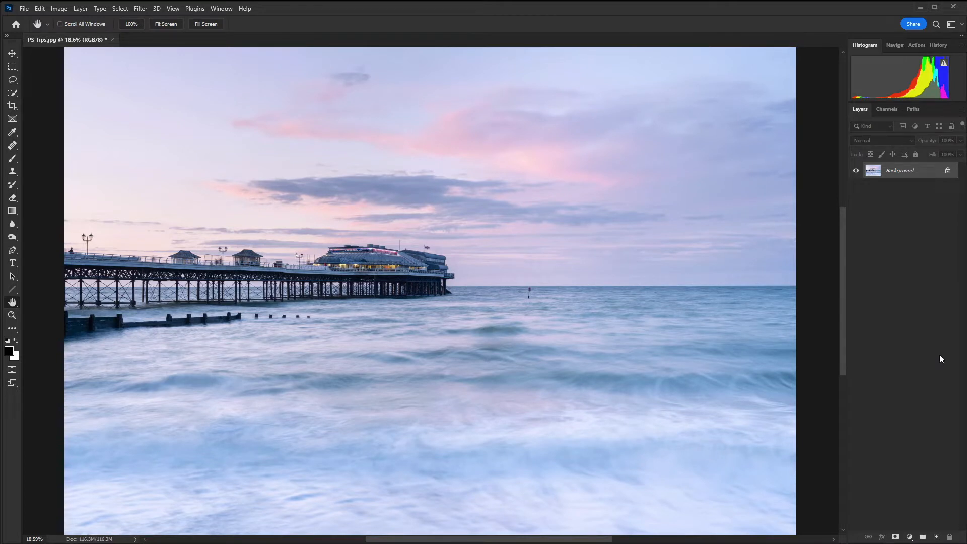
mouse_move(672, 292)
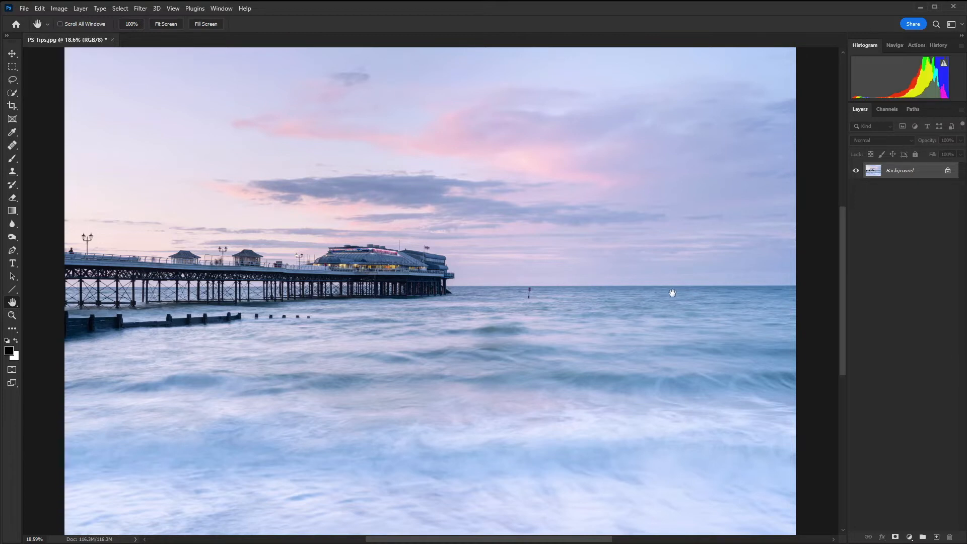
mouse_move(13, 356)
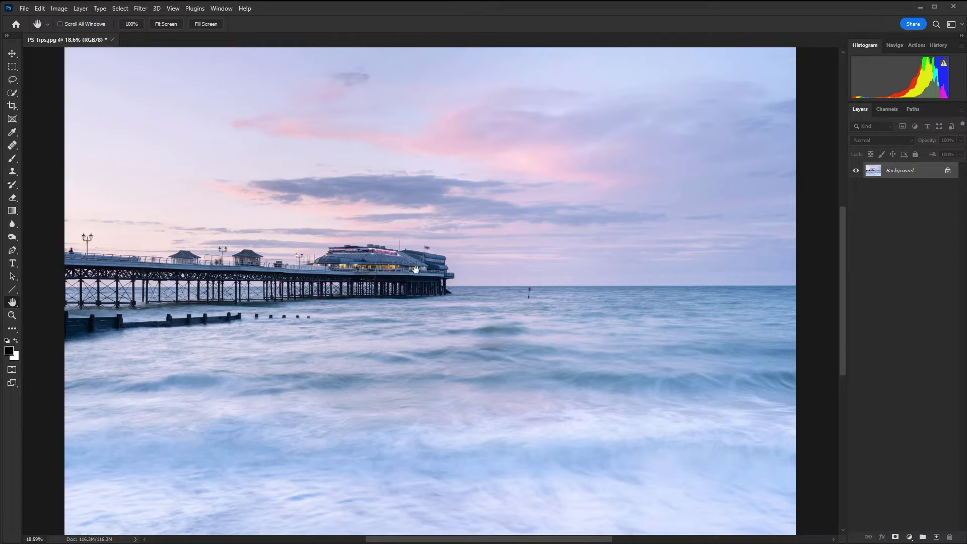
mouse_move(410, 266)
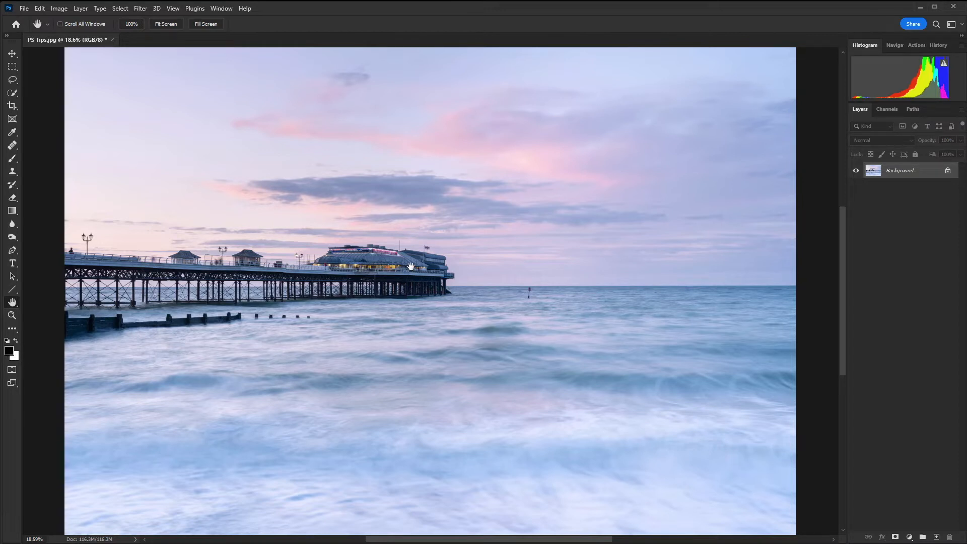
mouse_move(25, 276)
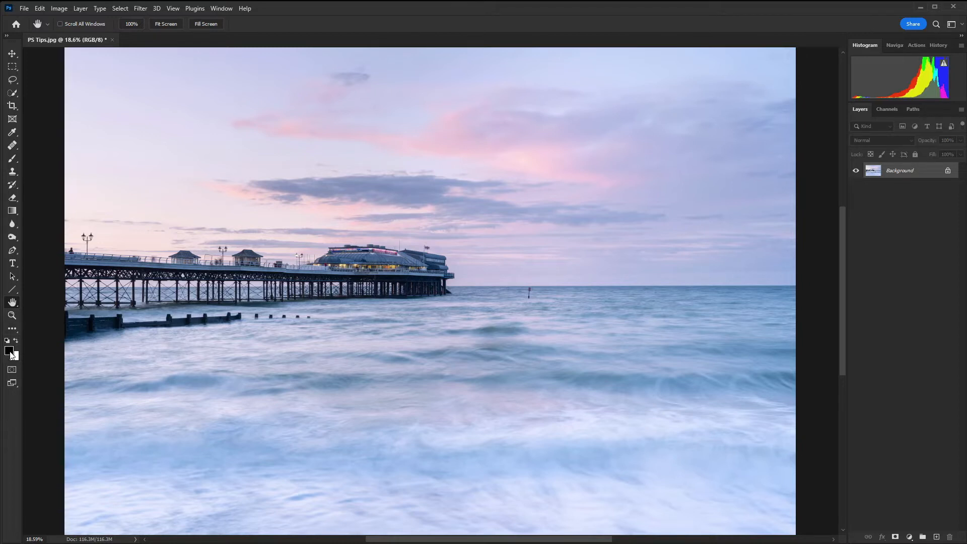
mouse_move(429, 241)
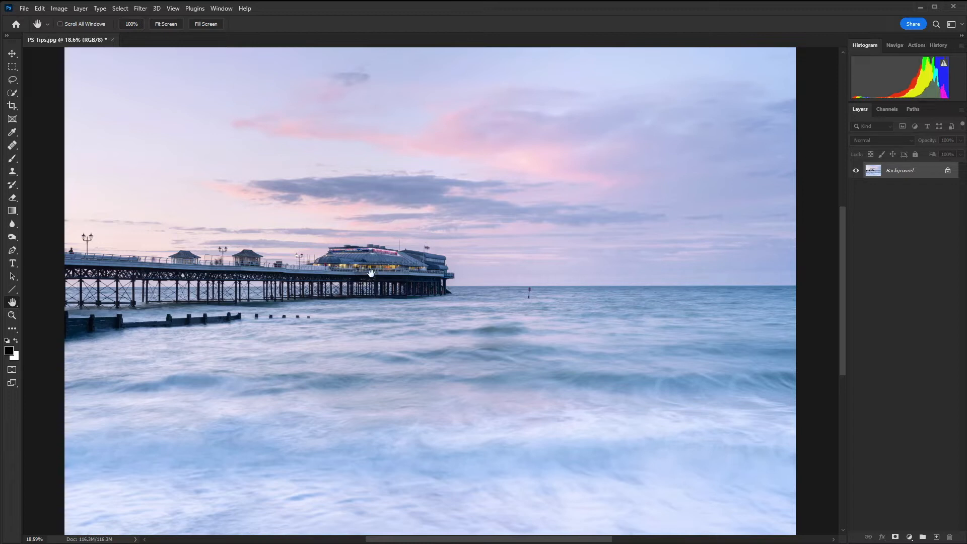
mouse_move(369, 273)
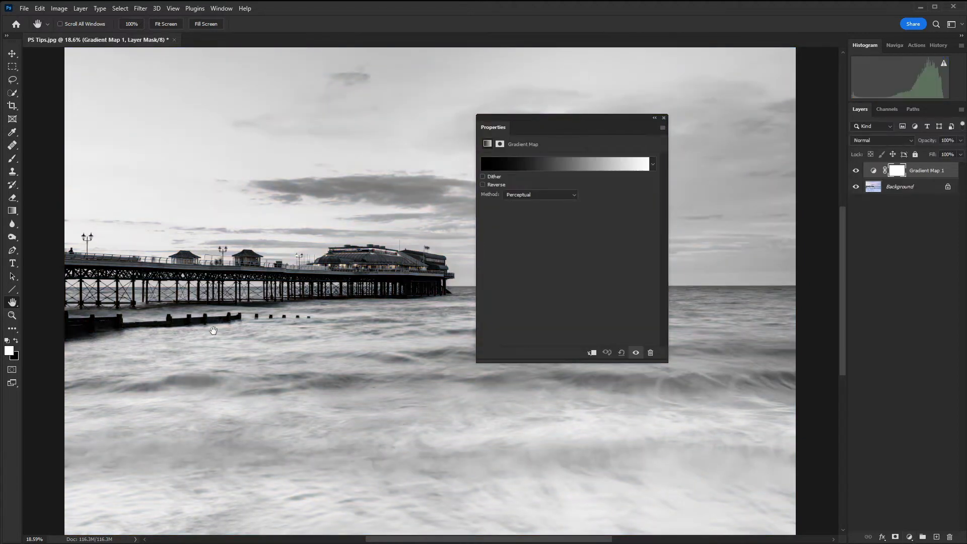
mouse_move(562, 123)
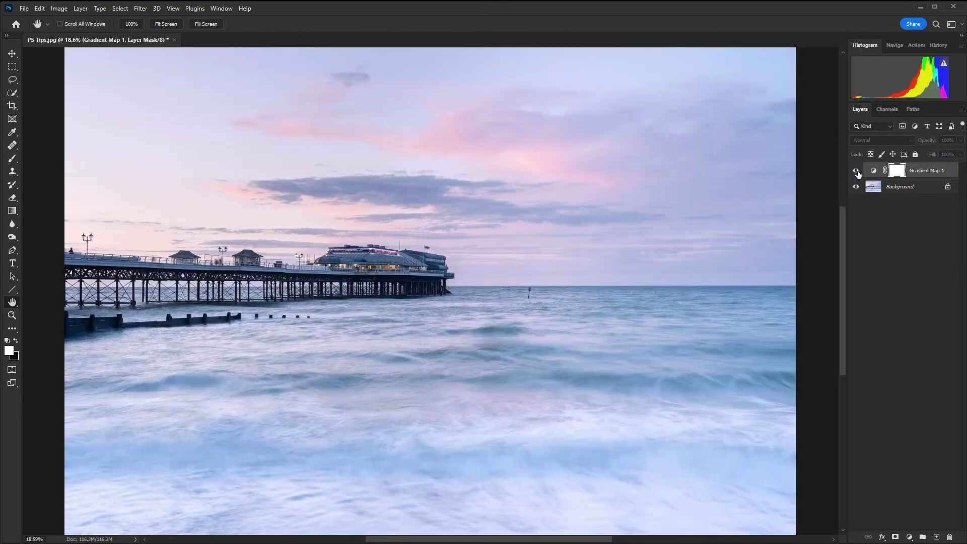
Toggle the Gradient Map 1 layer's visibility to compare with and without it.
click(856, 171)
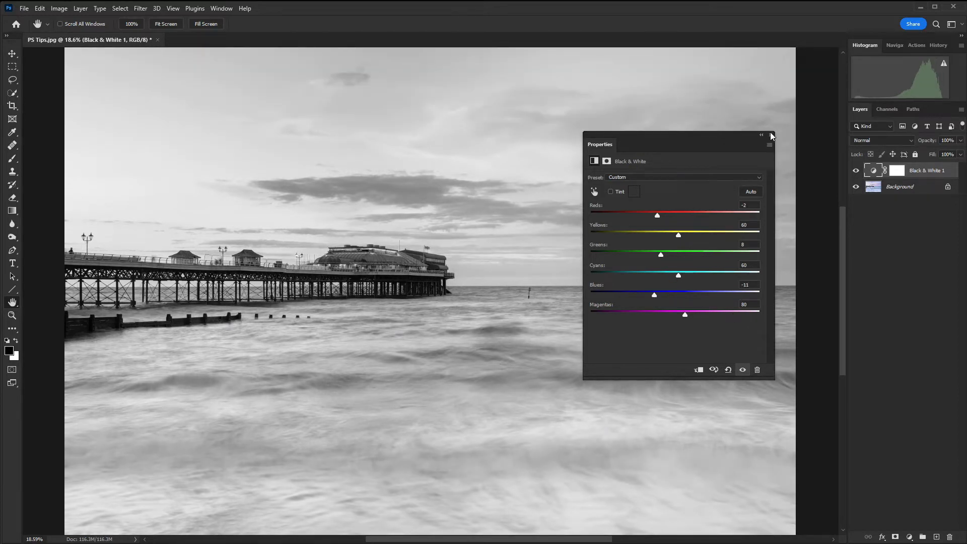
Close the Black & White adjustment Properties after setting the colour sliders.
click(761, 135)
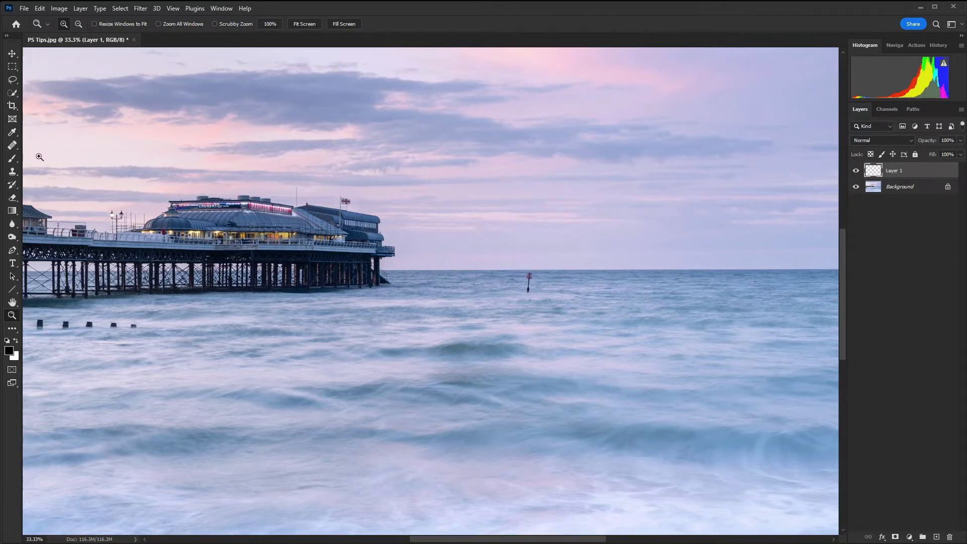
Switch to the Healing Brush and adjust its size and hardness for retouching the sea.
click(12, 145)
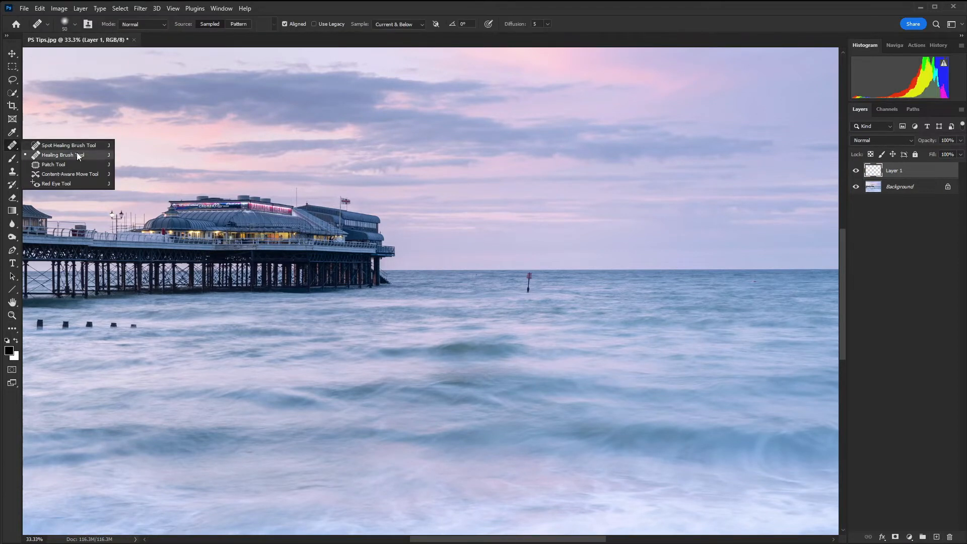
click(61, 155)
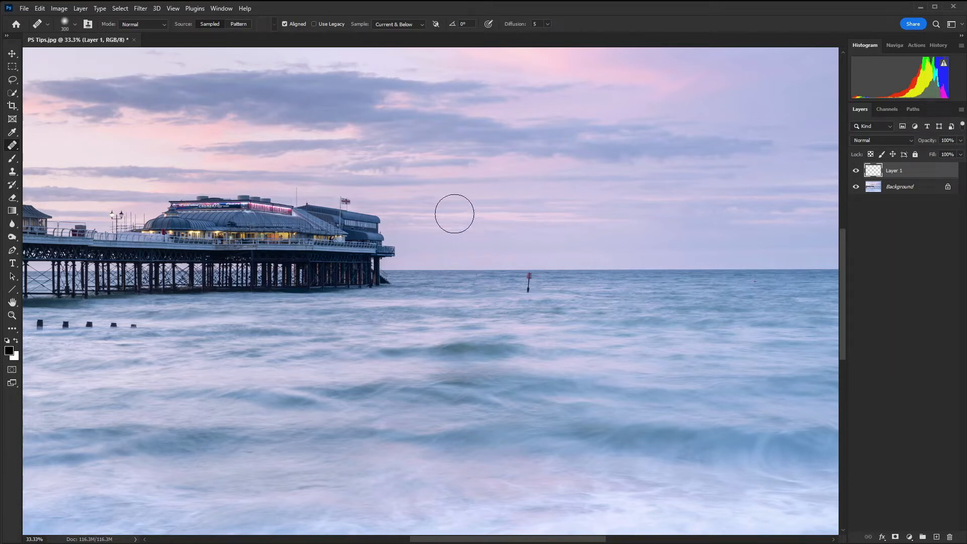
click(73, 24)
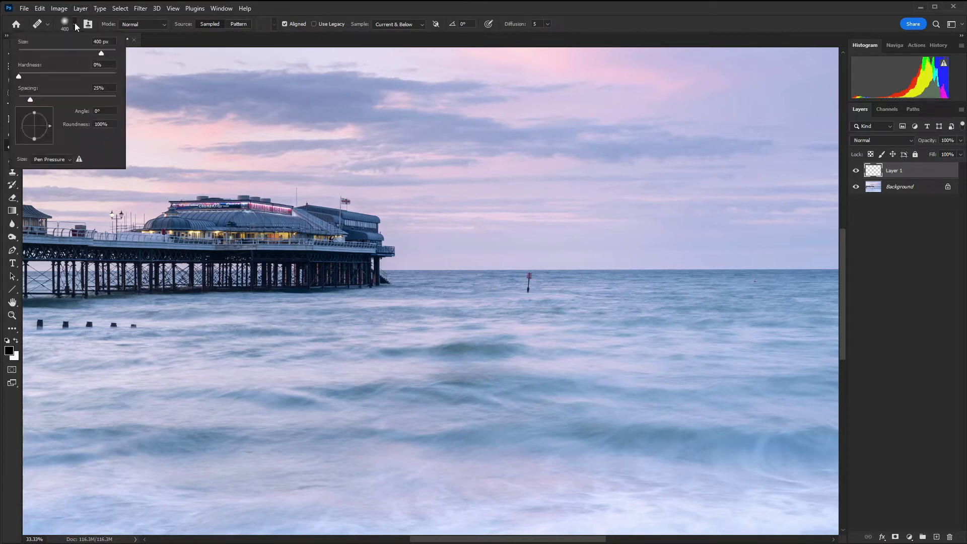
drag(18, 71, 66, 71)
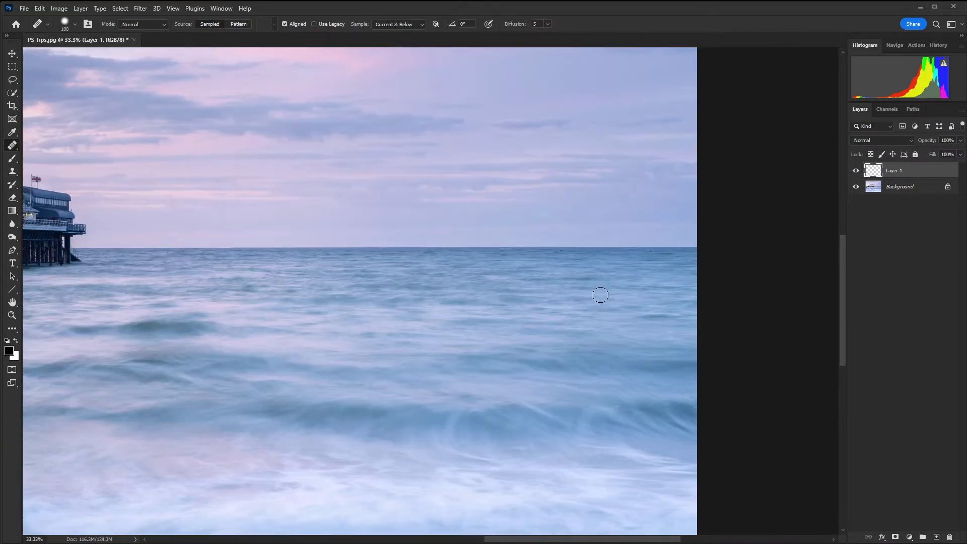
Zoom in on the horizon and return to the Healing Brush for the small specks.
click(11, 315)
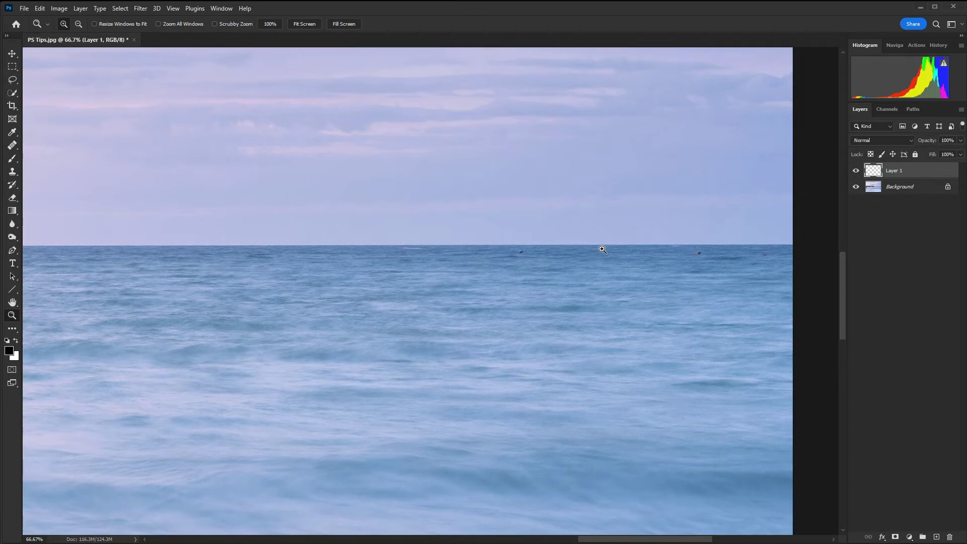
click(12, 145)
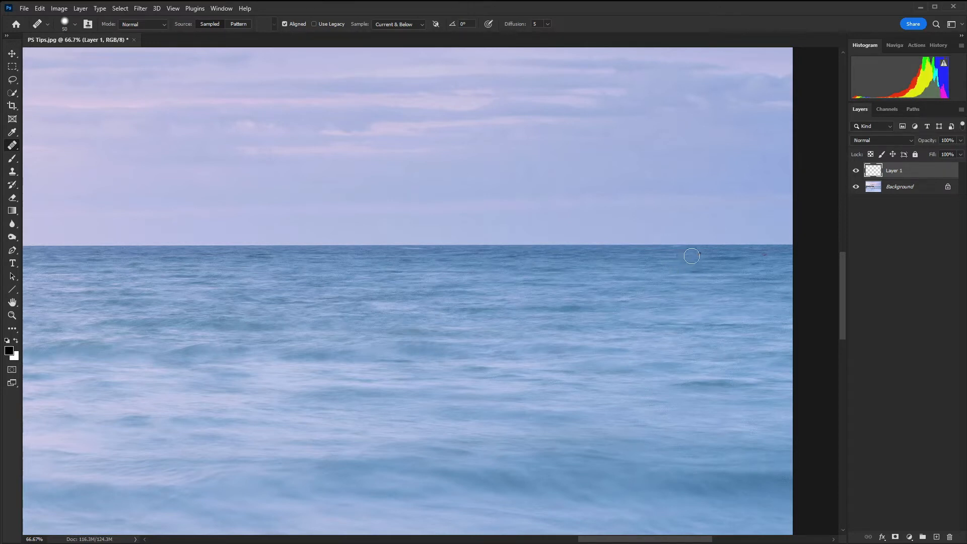
mouse_move(763, 255)
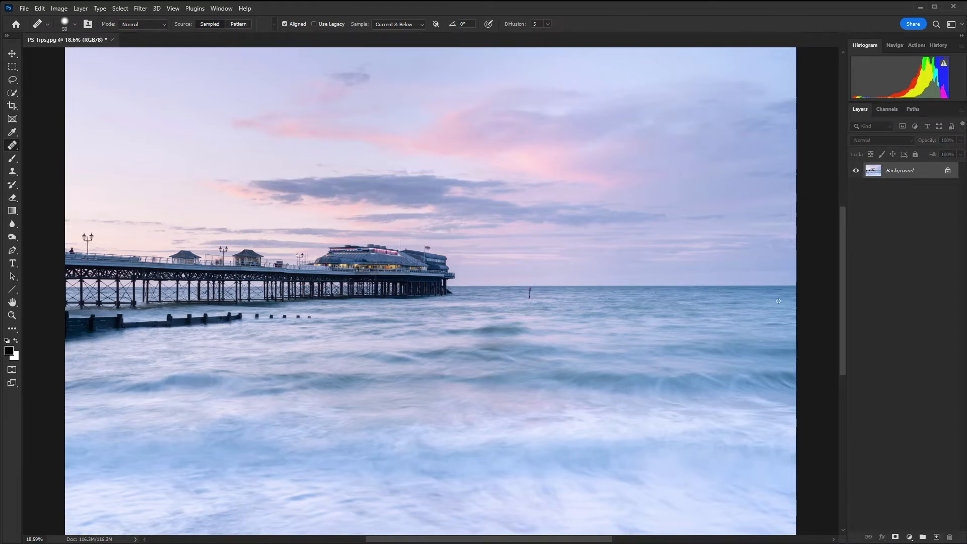
mouse_move(12, 105)
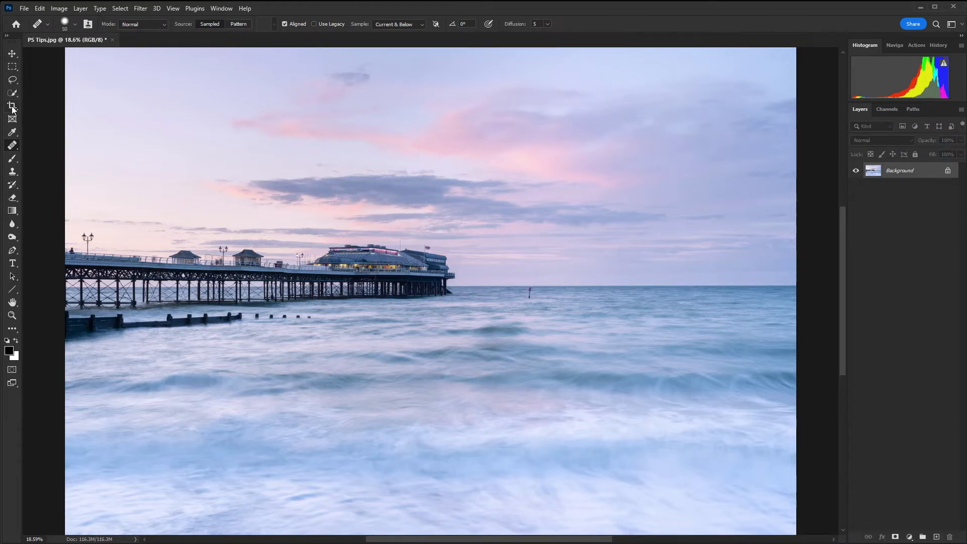
mouse_move(12, 106)
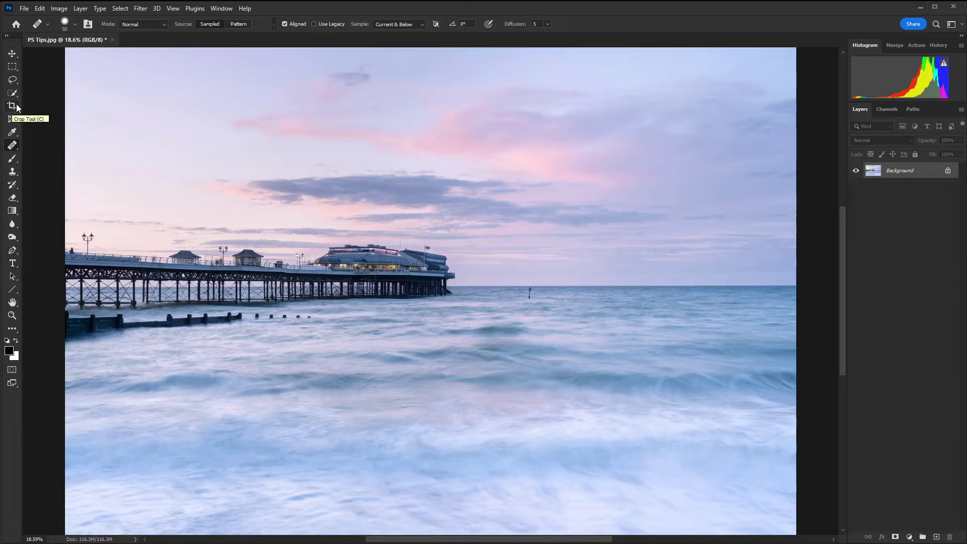
Activate the Crop Tool at 4:5 and show the overlay guide list with Rule of Thirds.
click(12, 106)
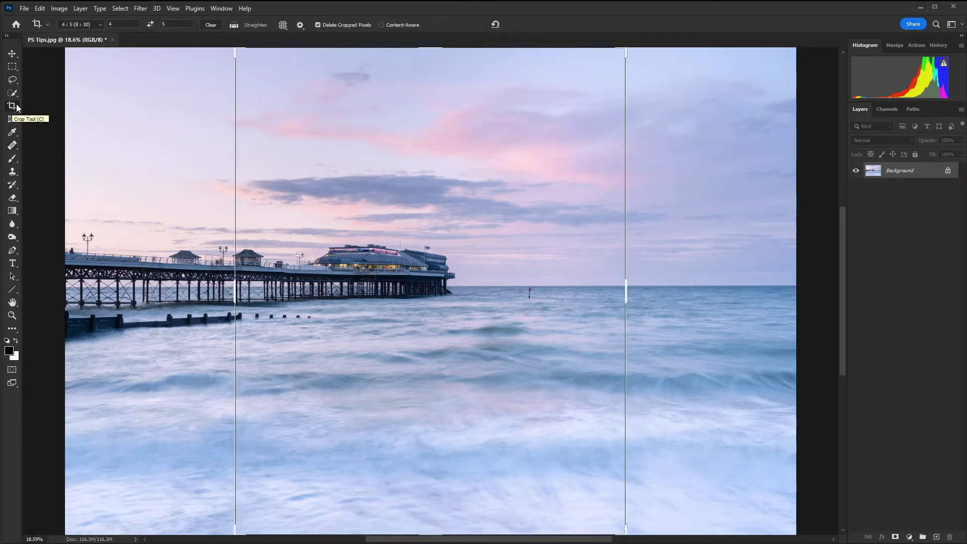
mouse_move(517, 236)
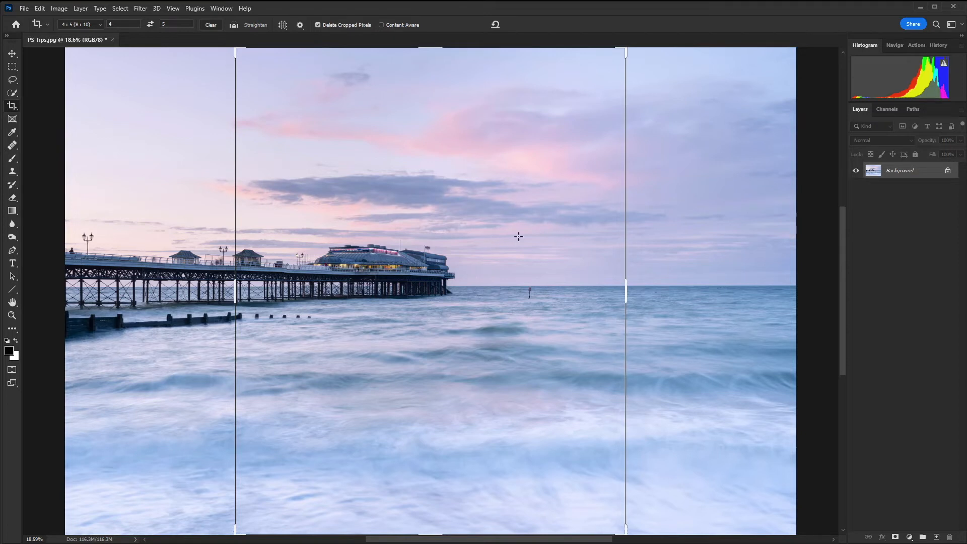
mouse_move(270, 44)
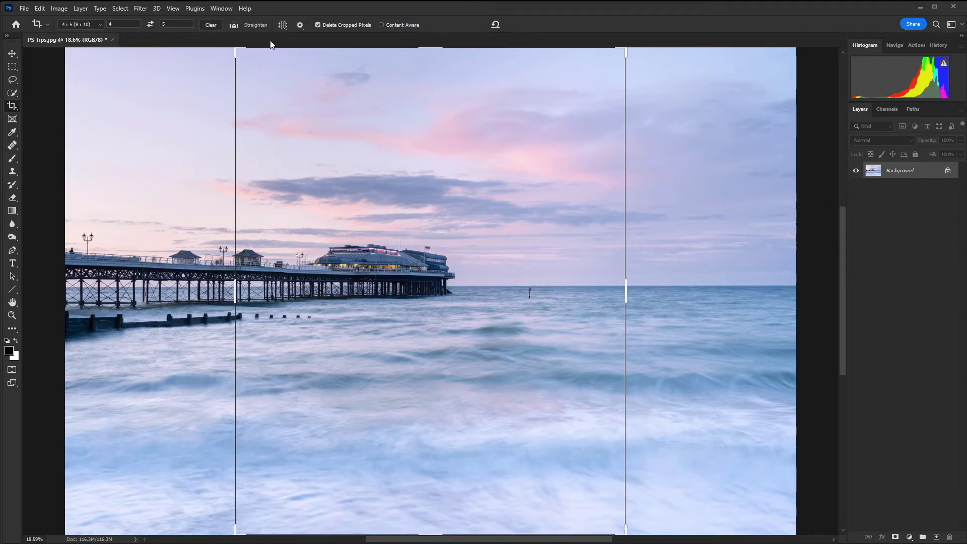
click(282, 25)
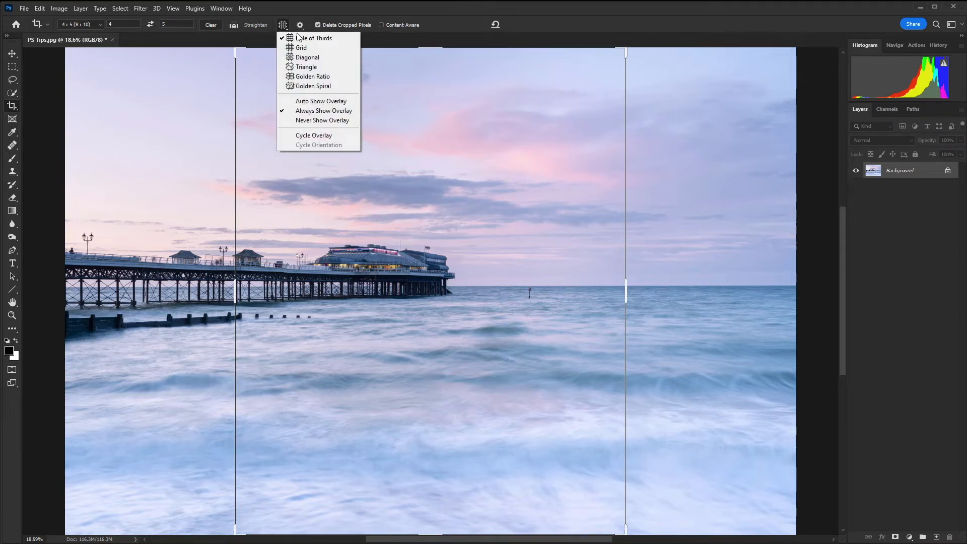
mouse_move(314, 37)
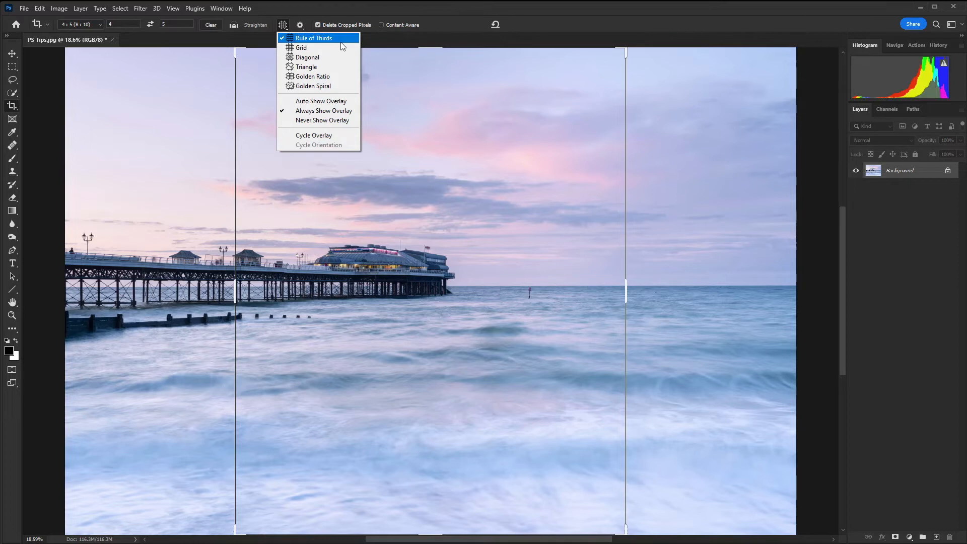
mouse_move(343, 42)
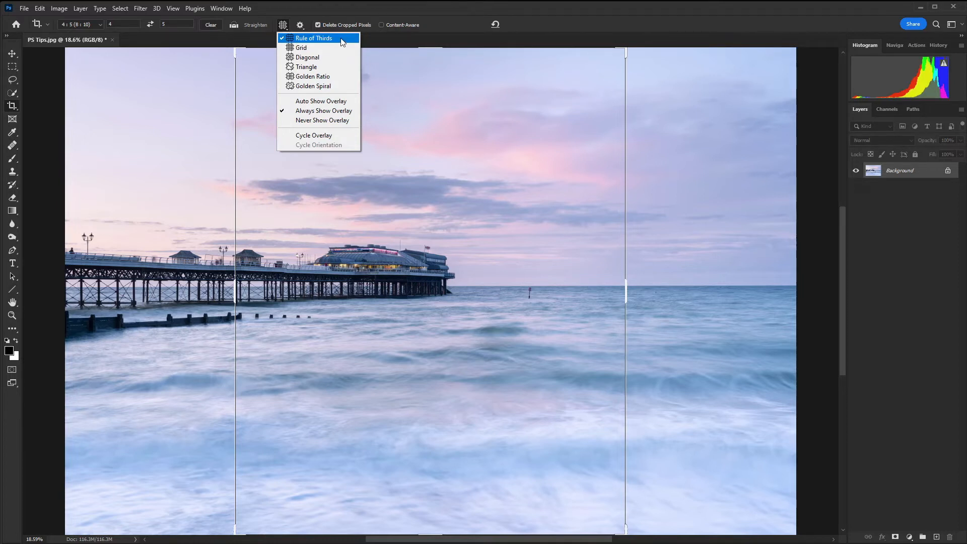
mouse_move(304, 86)
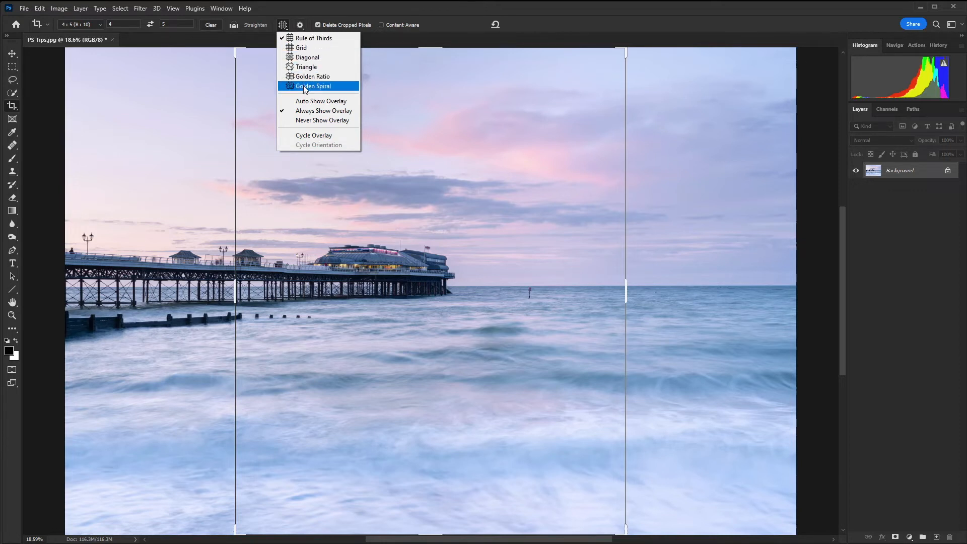
mouse_move(313, 38)
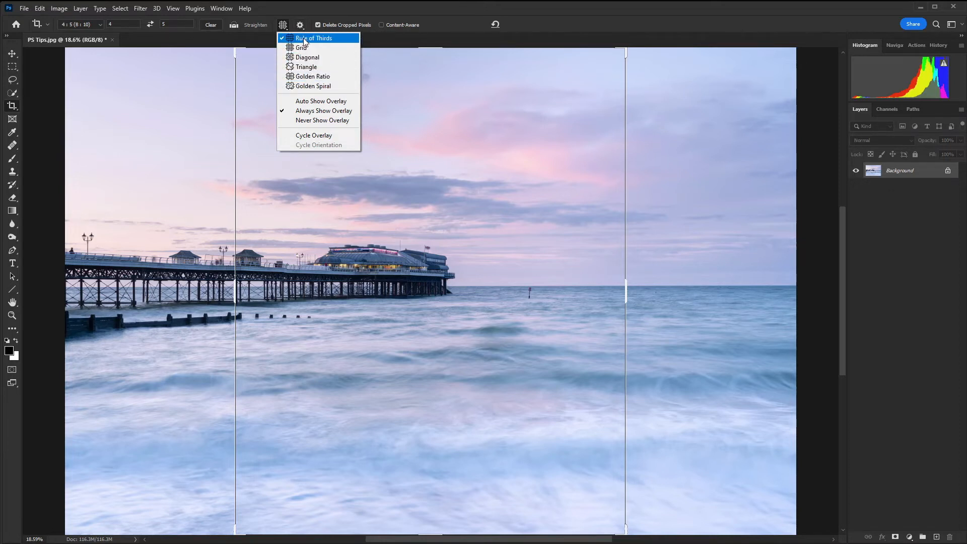
Check the crop settings, then set a 16:9 ratio crop spanning the pier photo's width.
click(301, 24)
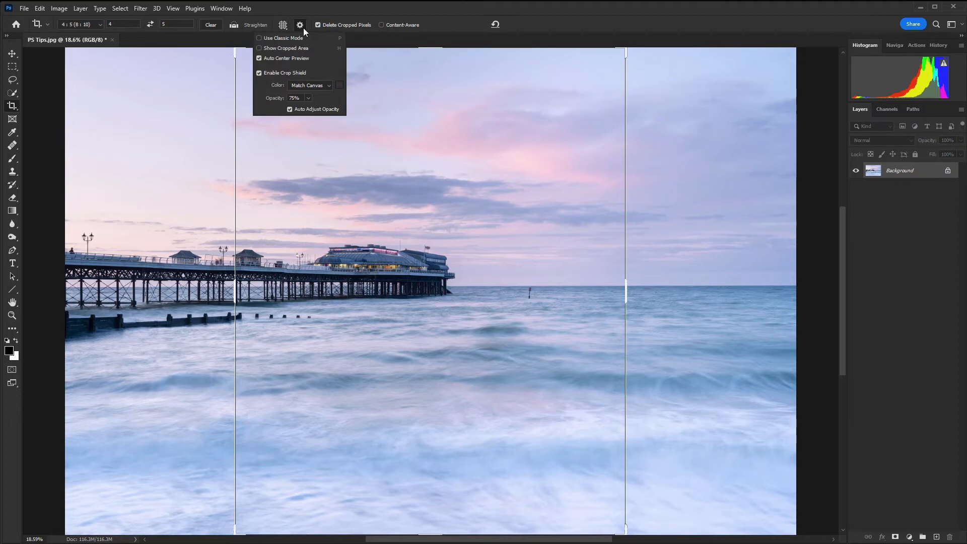
click(259, 37)
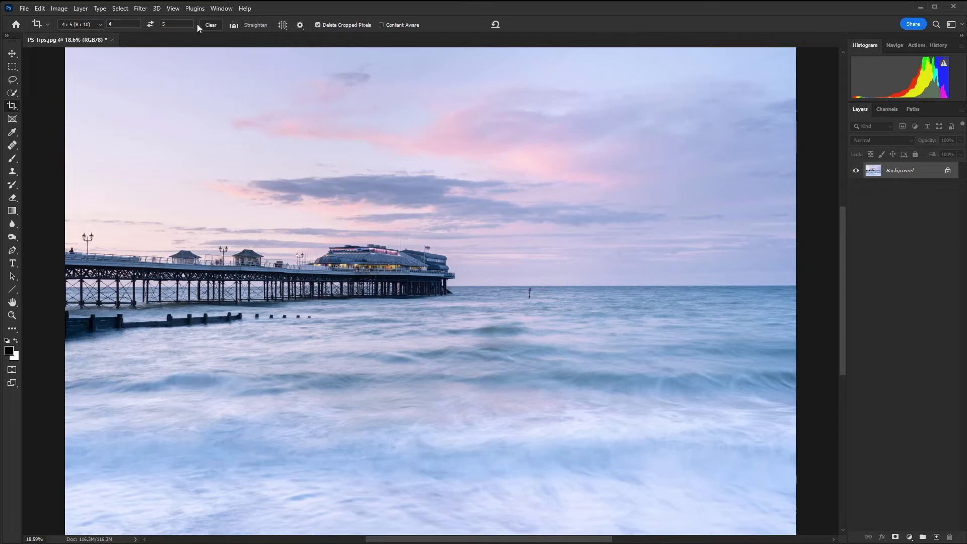
mouse_move(48, 27)
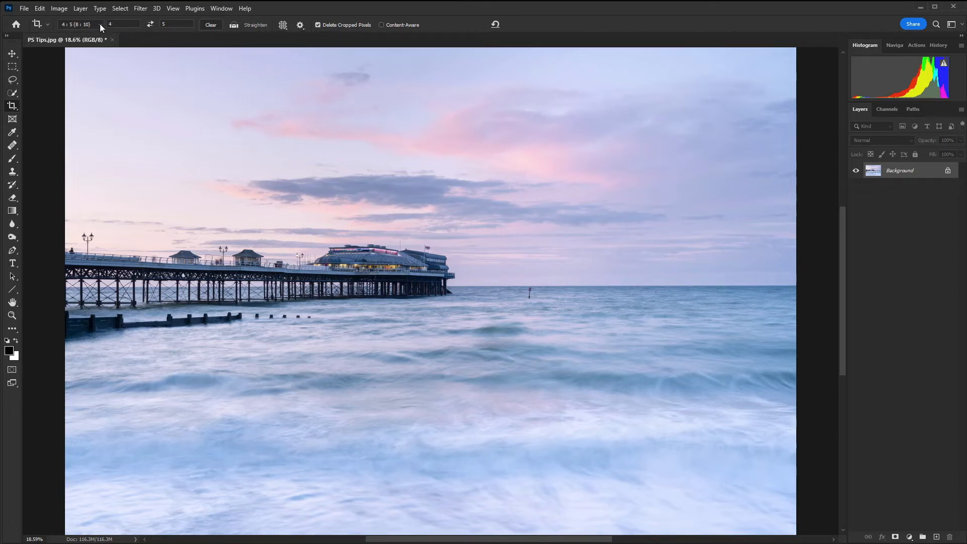
click(81, 24)
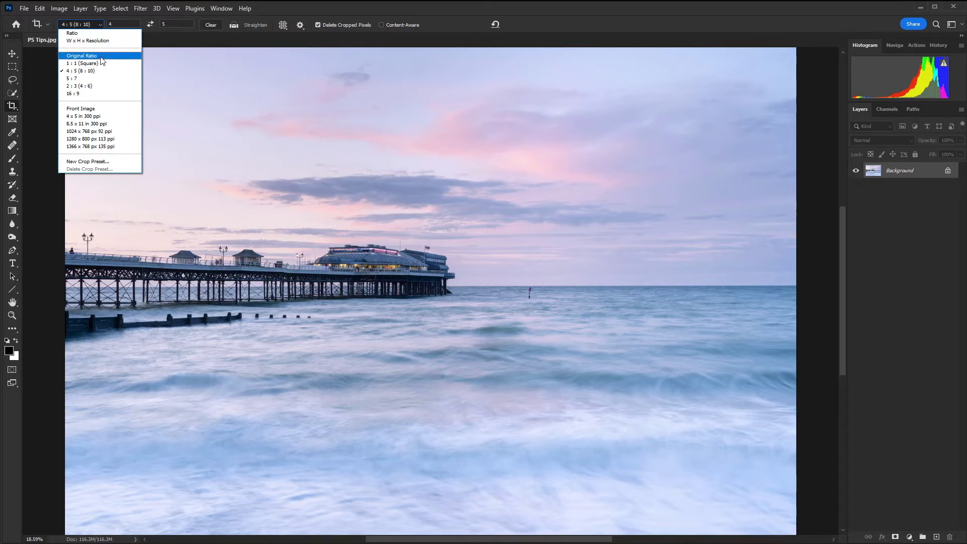
mouse_move(99, 62)
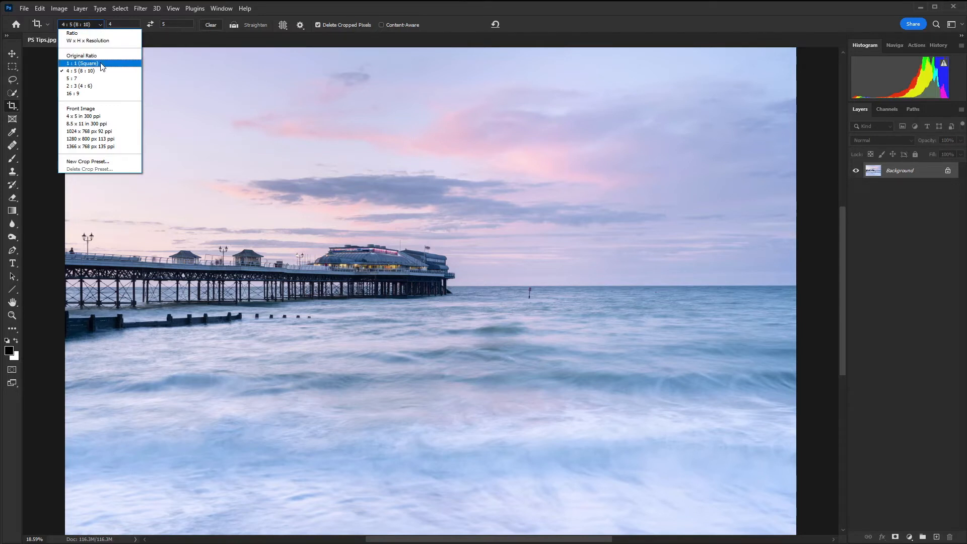
mouse_move(86, 78)
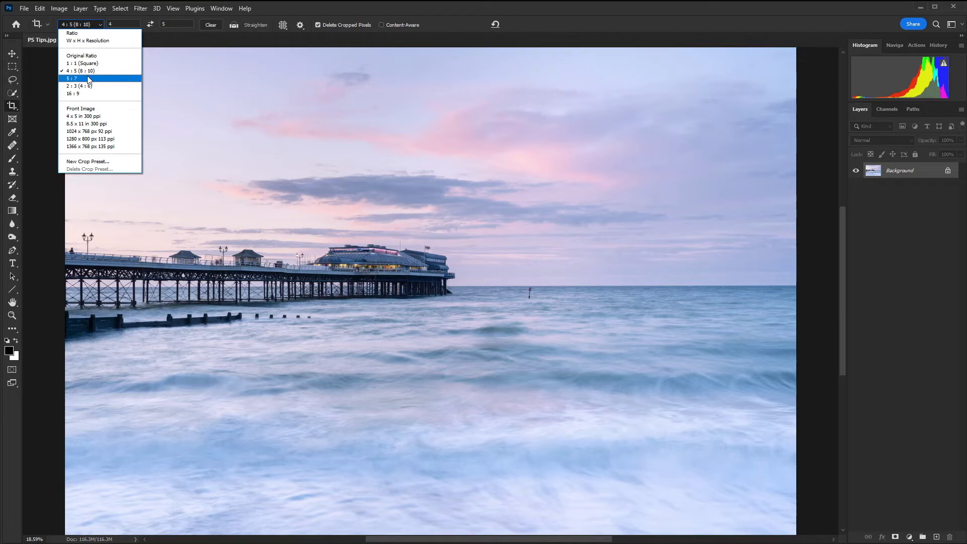
mouse_move(96, 86)
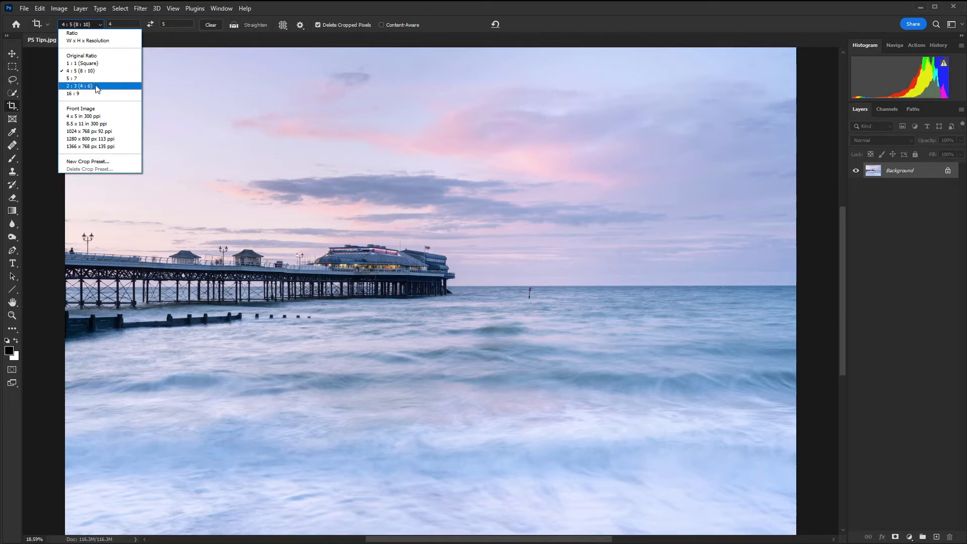
mouse_move(93, 93)
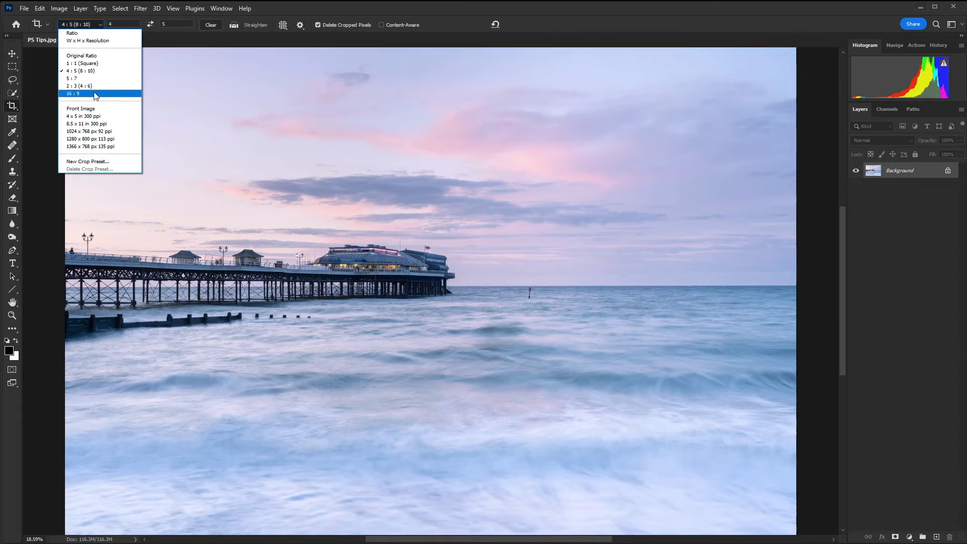
click(72, 93)
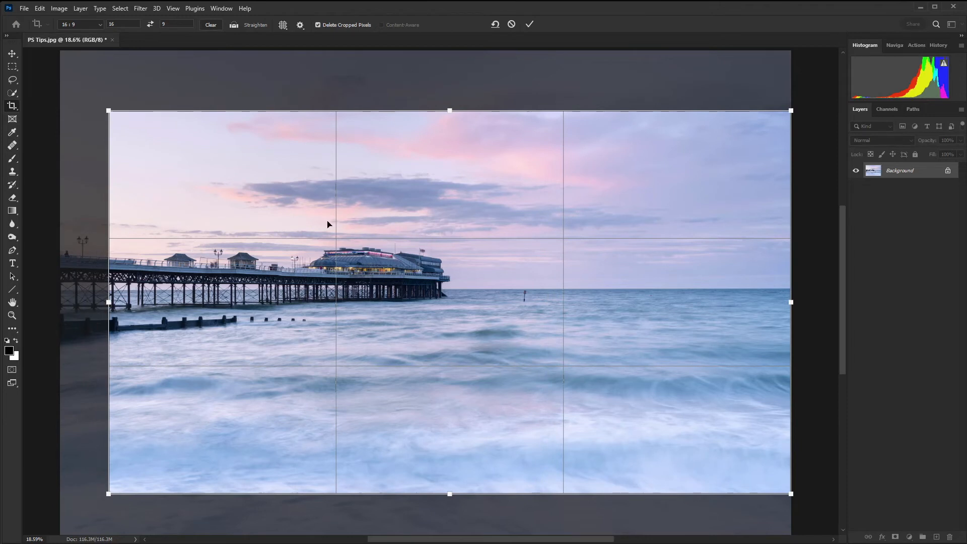
mouse_move(183, 50)
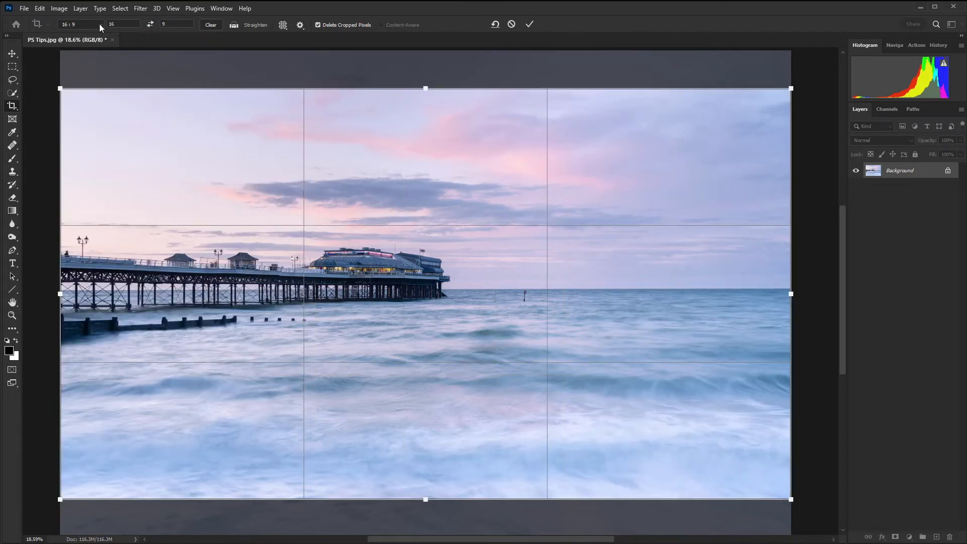
click(86, 24)
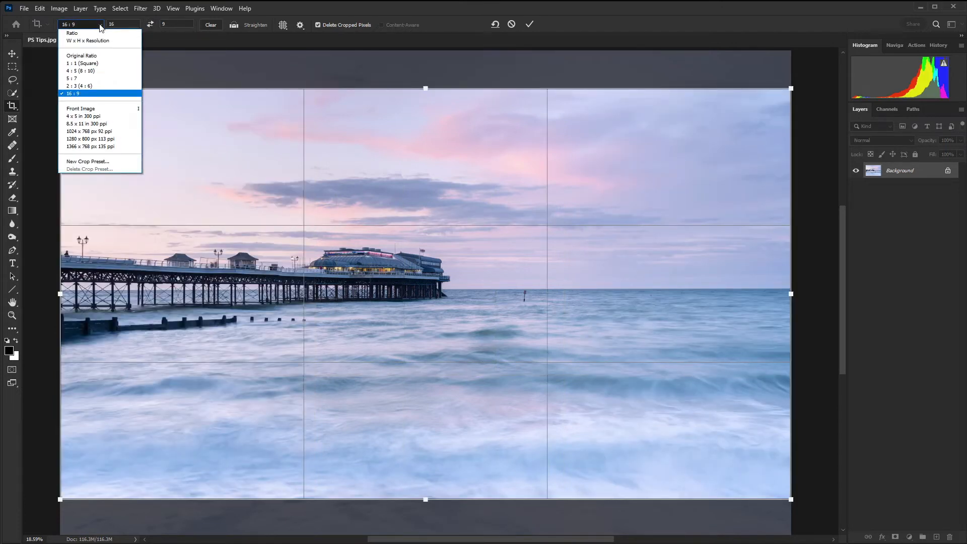
Choose the 4:5 ratio and swap it to a landscape 5:4 crop.
click(80, 70)
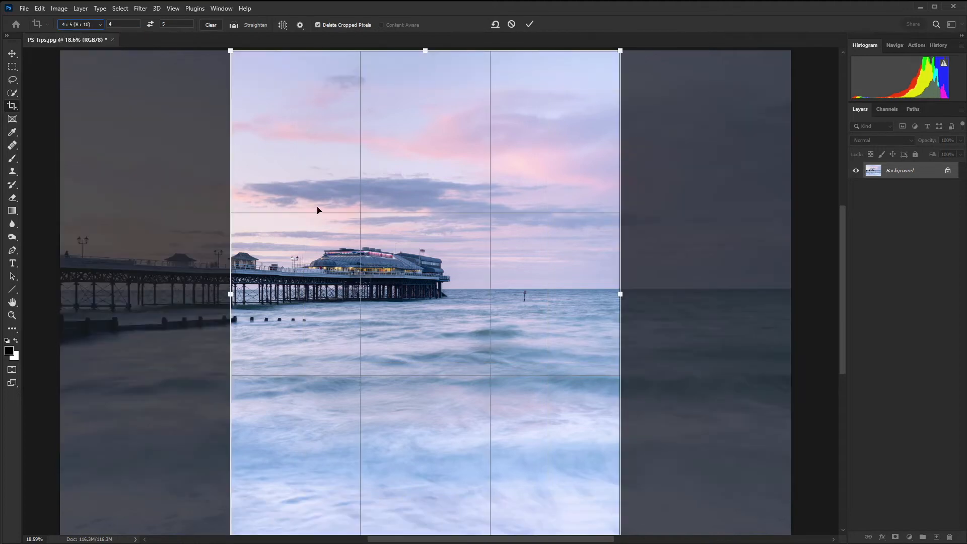
click(151, 25)
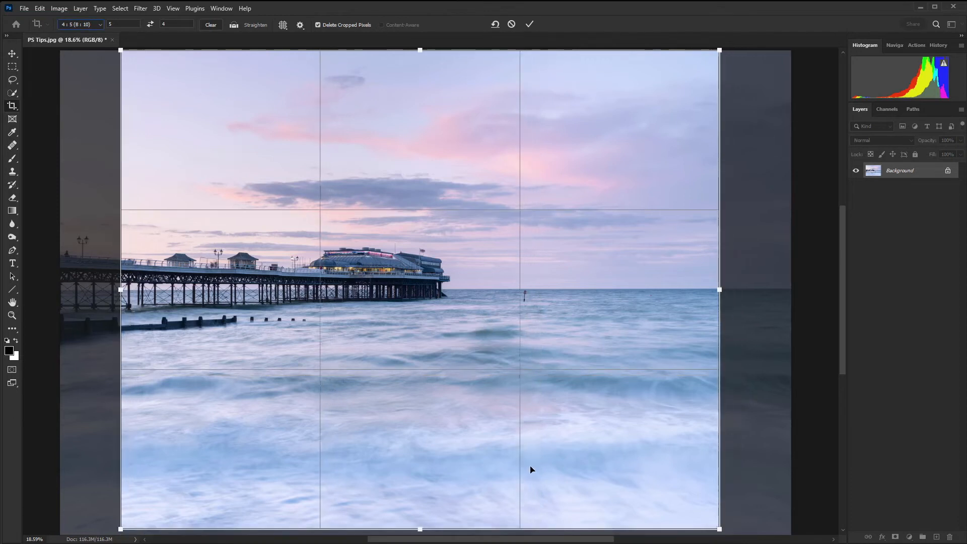
mouse_move(655, 207)
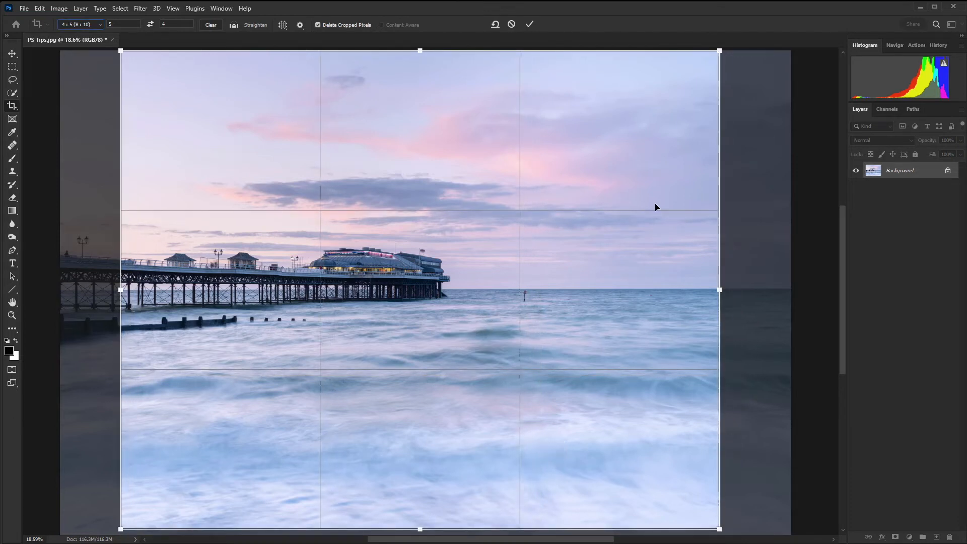
click(300, 24)
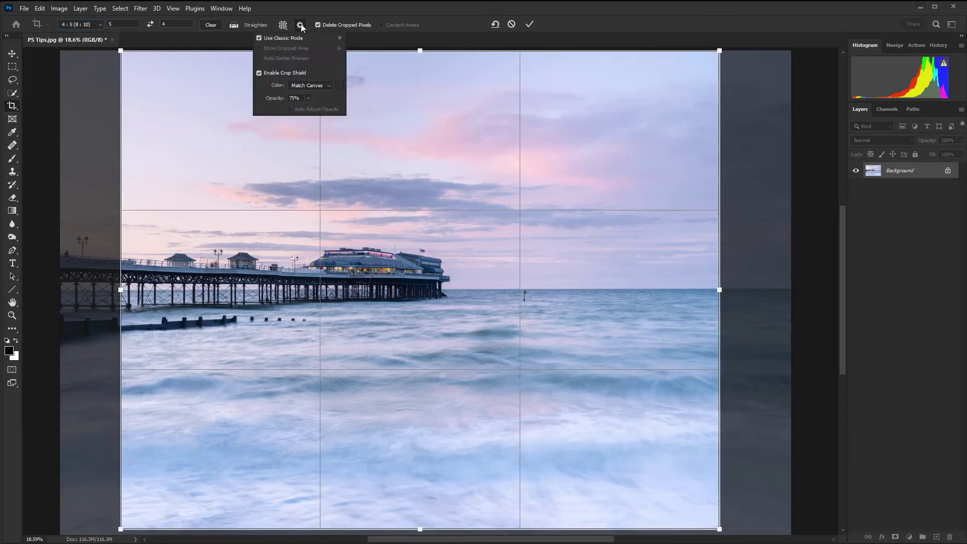
Toggle Use Classic Mode off and back on, then cancel the crop.
click(259, 37)
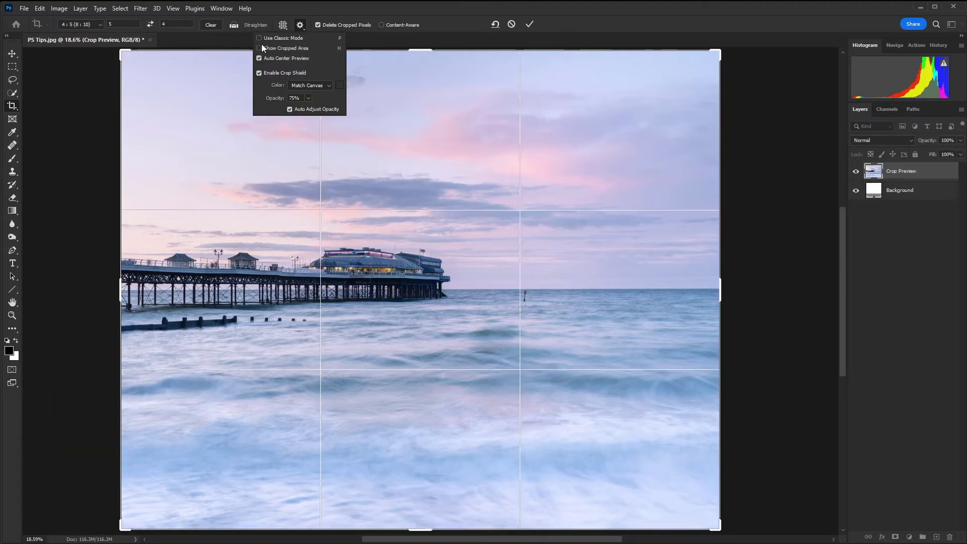
click(259, 37)
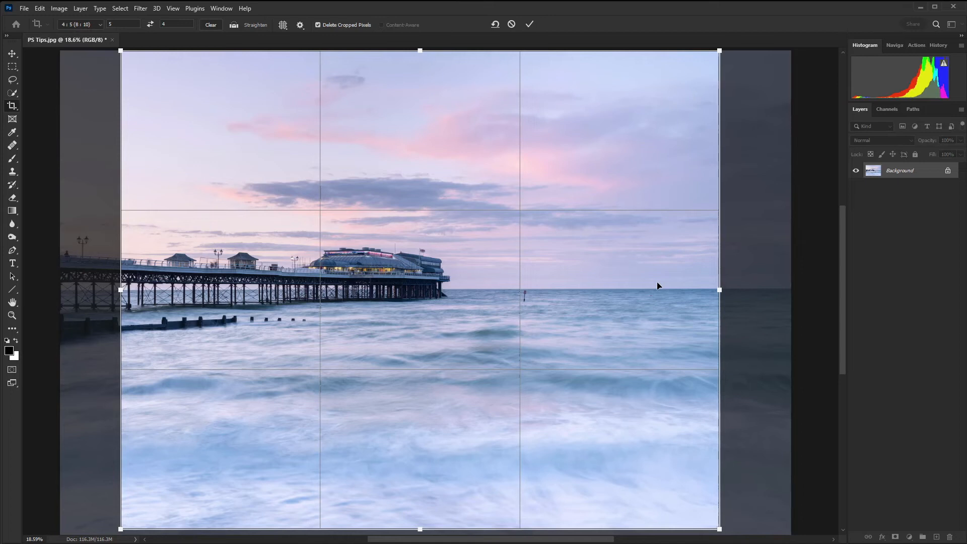
click(529, 24)
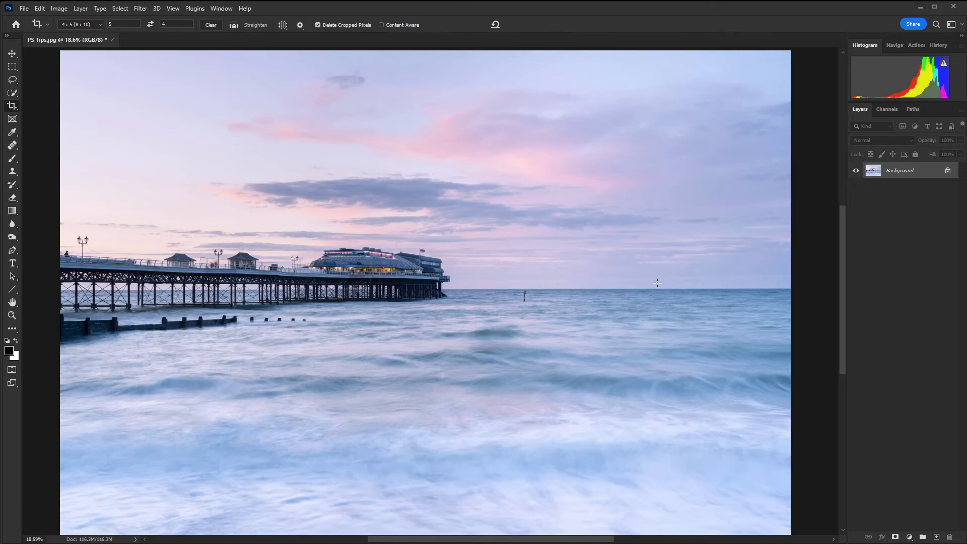
Bring up Image Size showing 7806 × 5206 pixels at 300 ppi.
click(59, 9)
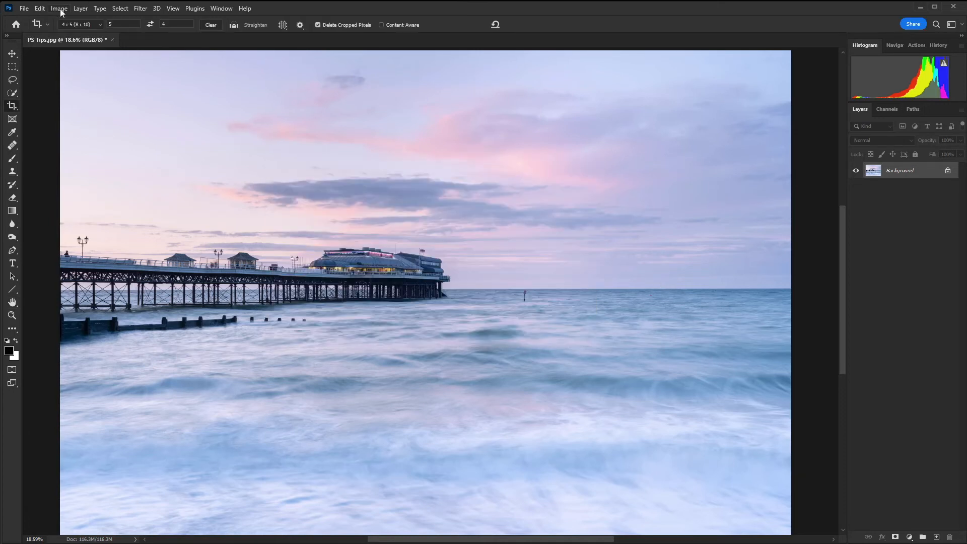
click(58, 8)
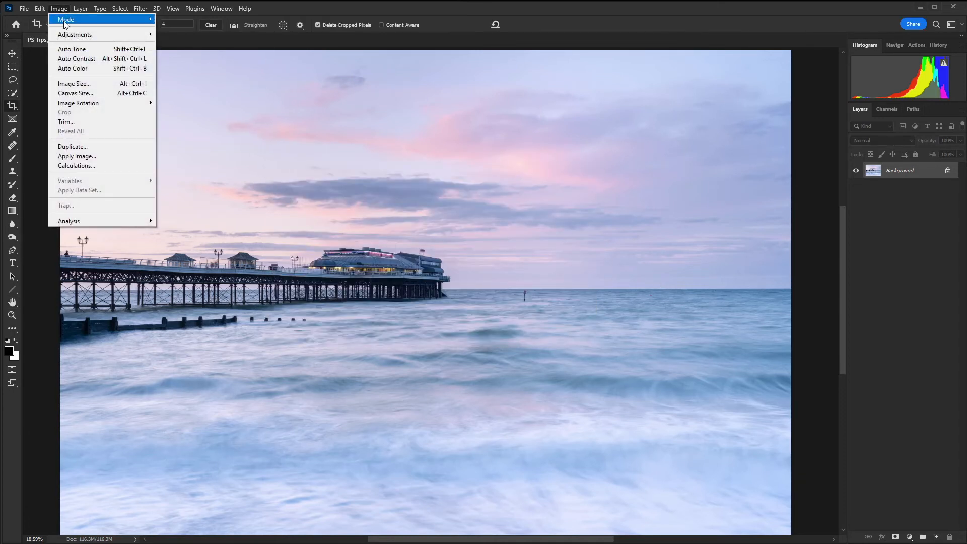
click(73, 83)
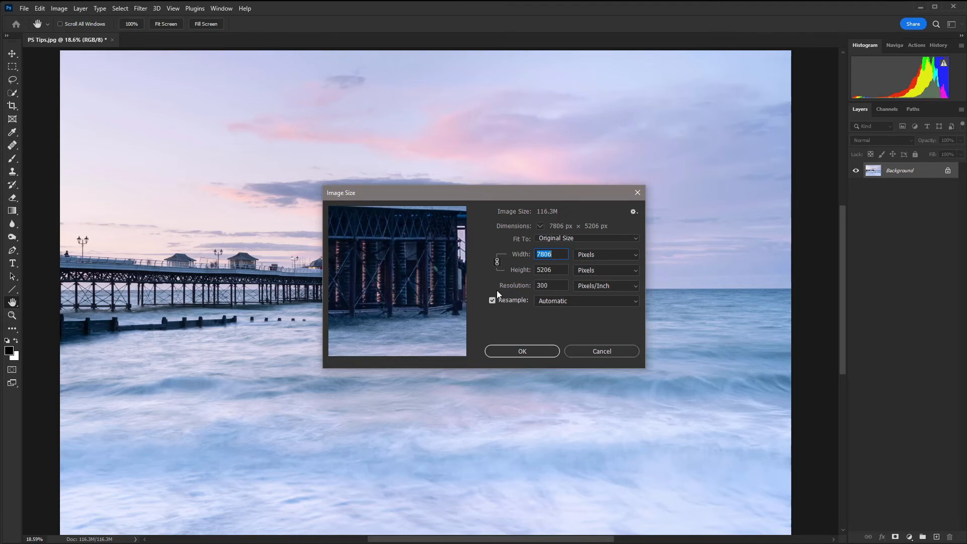
Toggle Resample off and back on, beginning a width entry of 29 in centimetres.
click(492, 300)
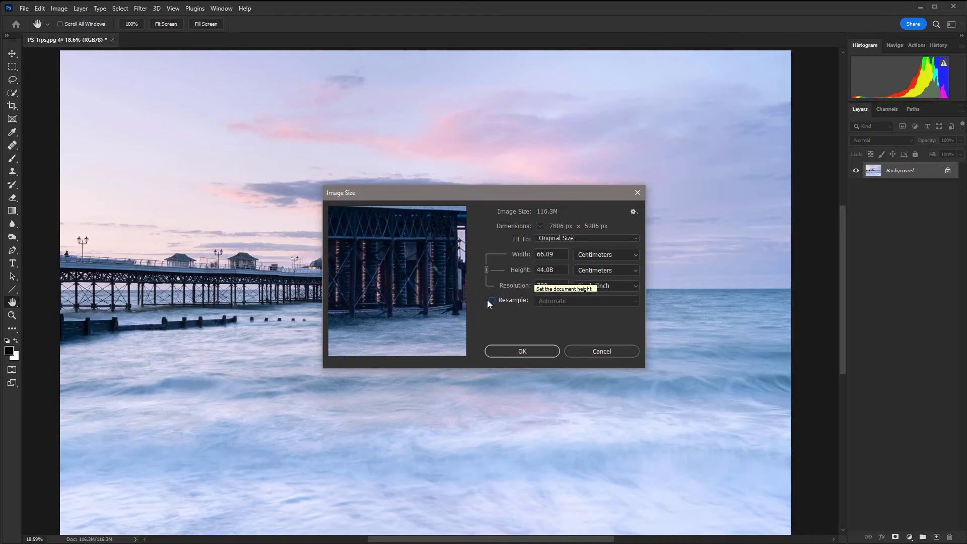
click(491, 300)
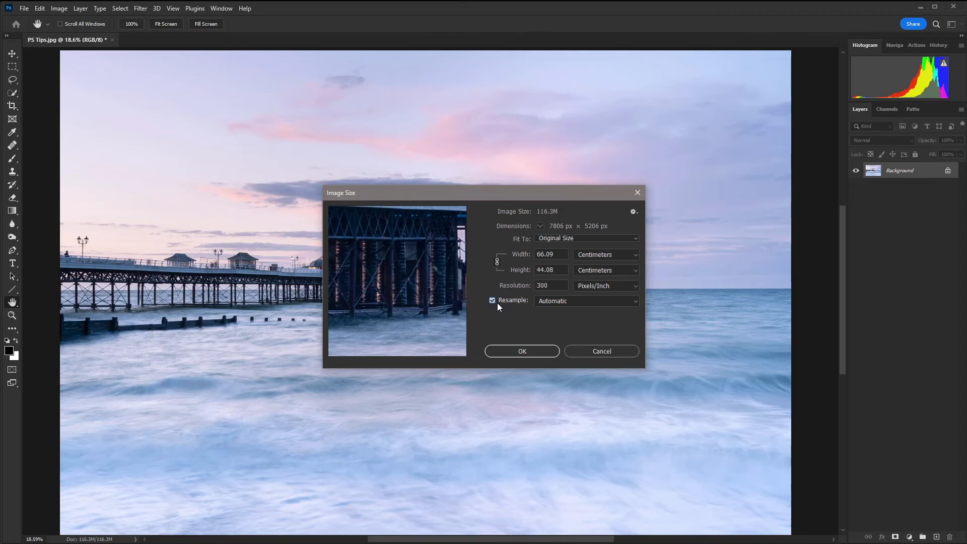
mouse_move(636, 257)
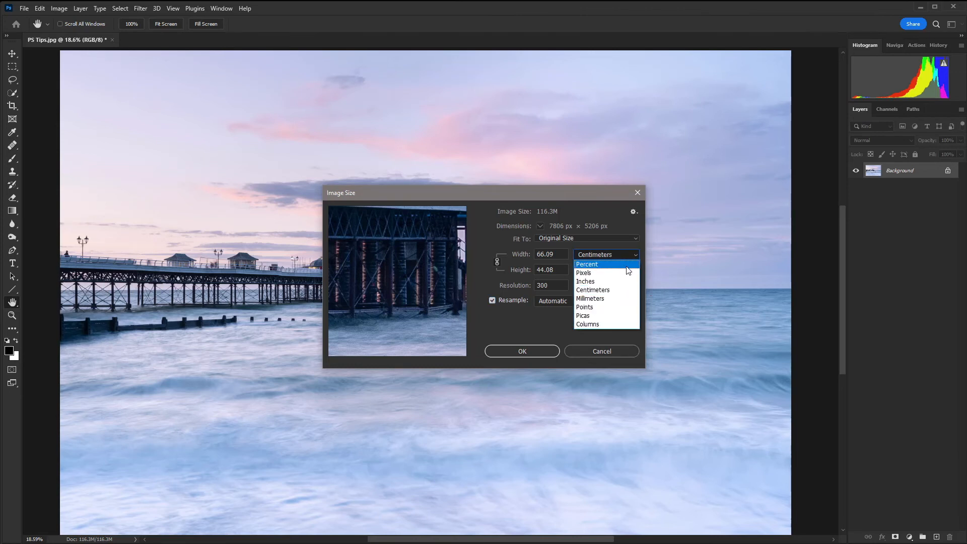
mouse_move(606, 273)
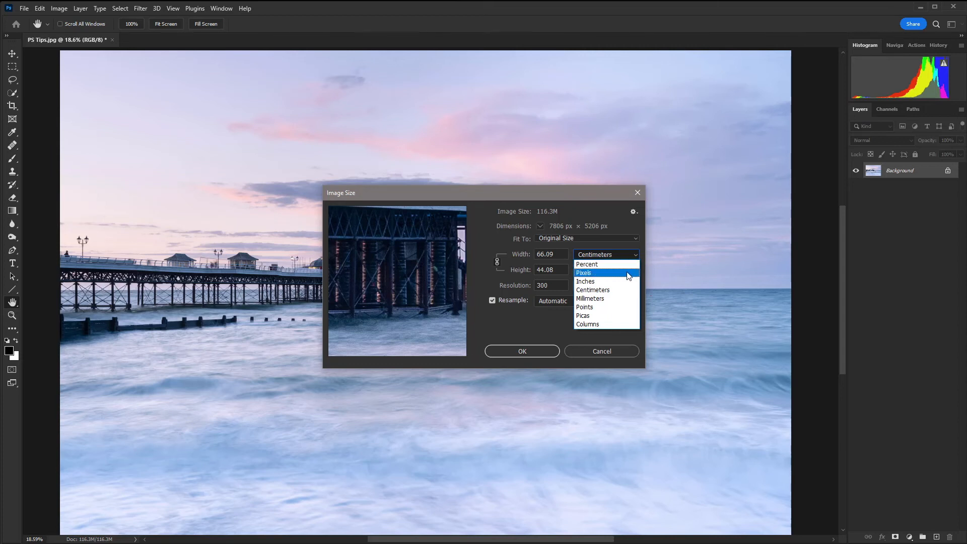
mouse_move(617, 290)
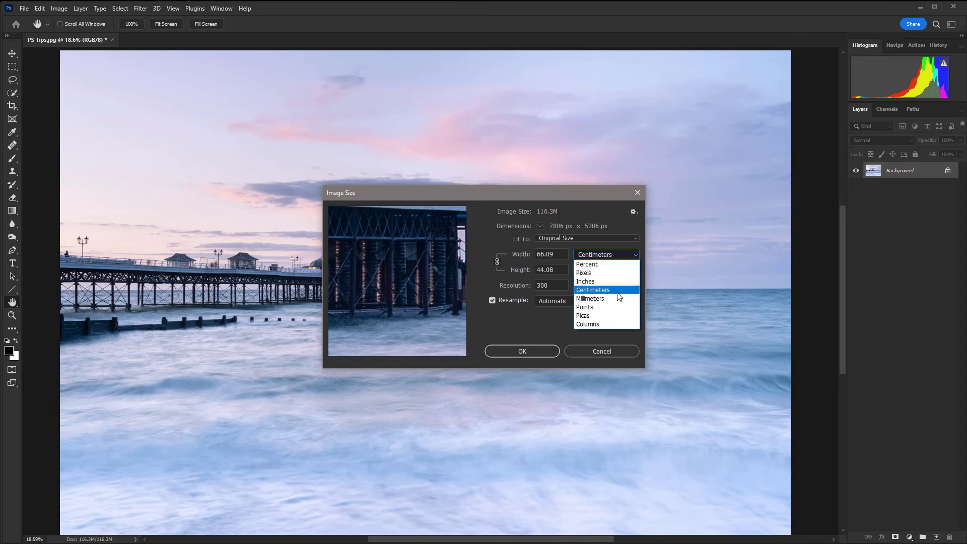
mouse_move(594, 281)
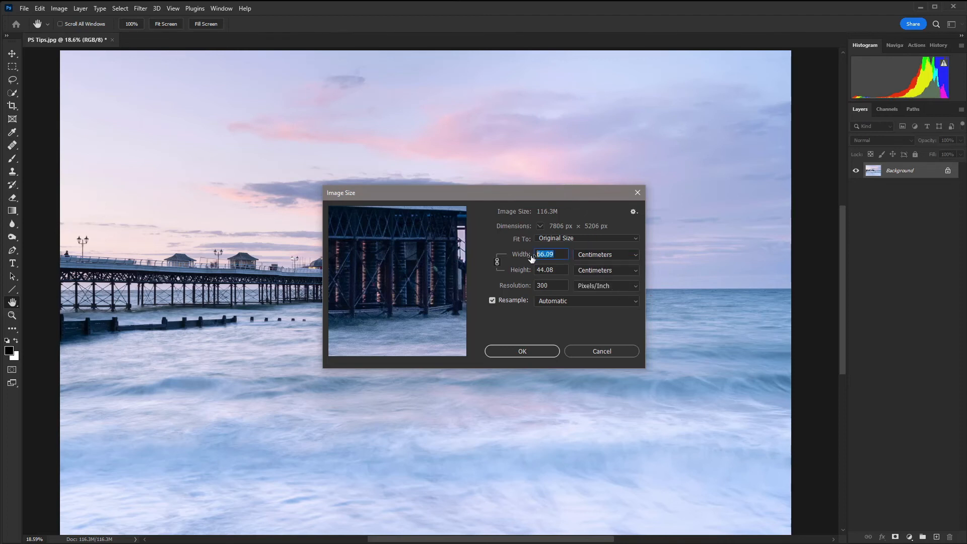
text(29)
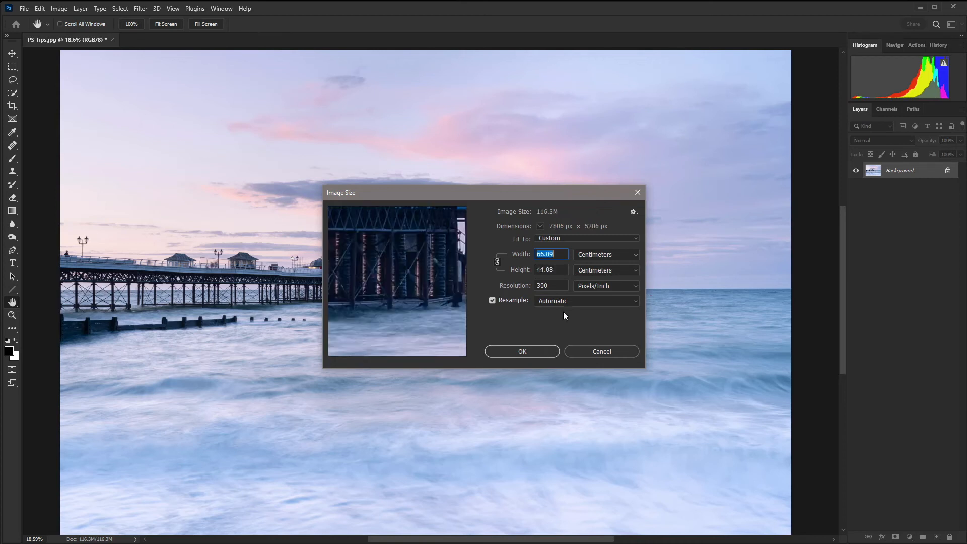
mouse_move(545, 309)
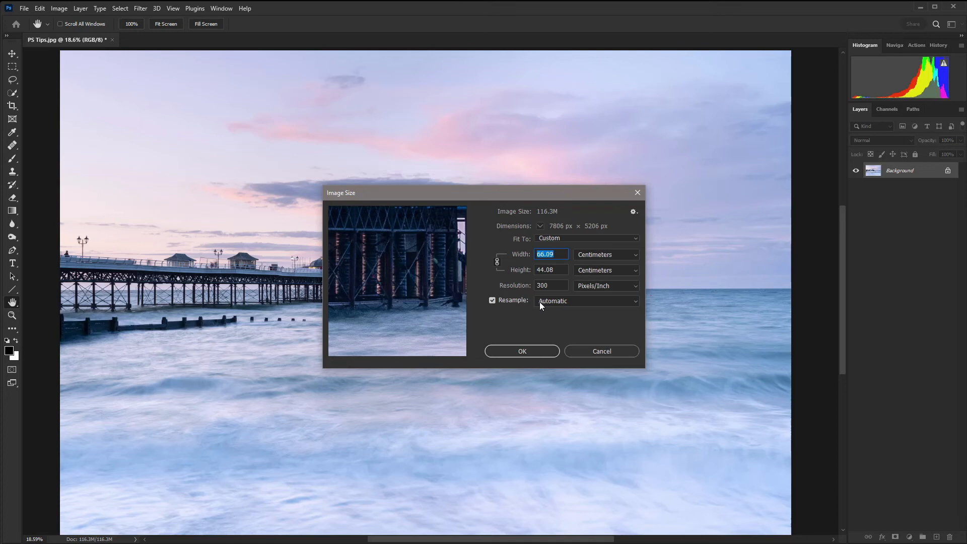
mouse_move(551, 301)
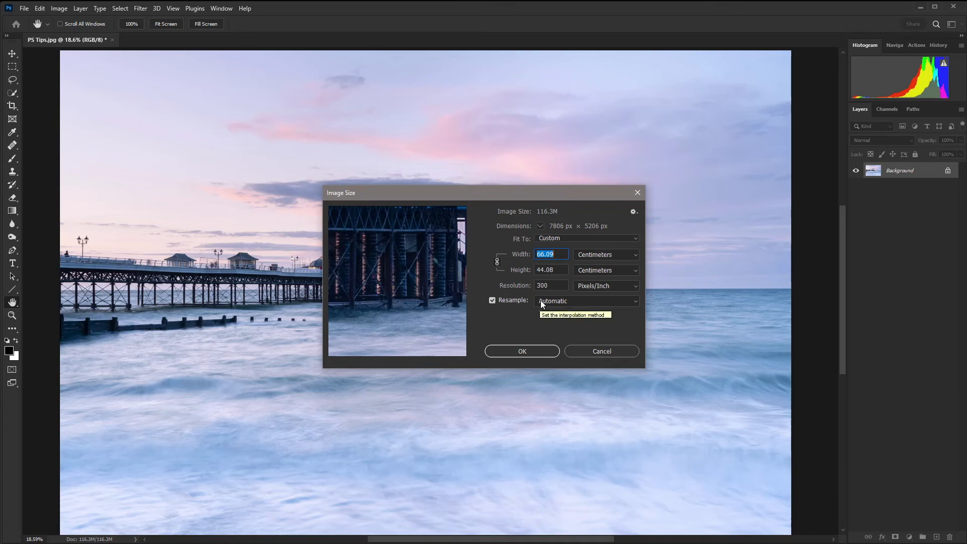
Switch Resample off and re-enter 300 ppi, keeping 7806 × 5206 pixels at 66.09 × 44.08 cm.
click(492, 300)
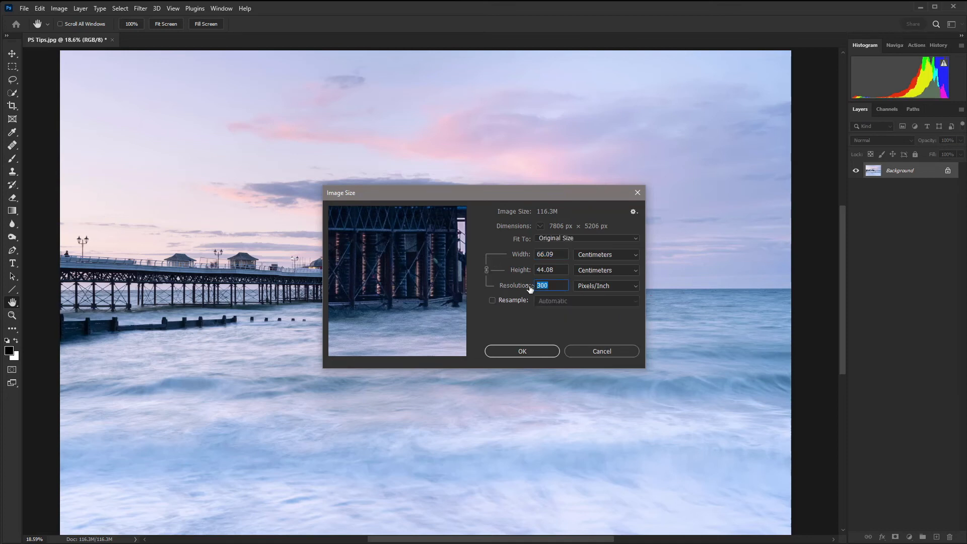
click(492, 300)
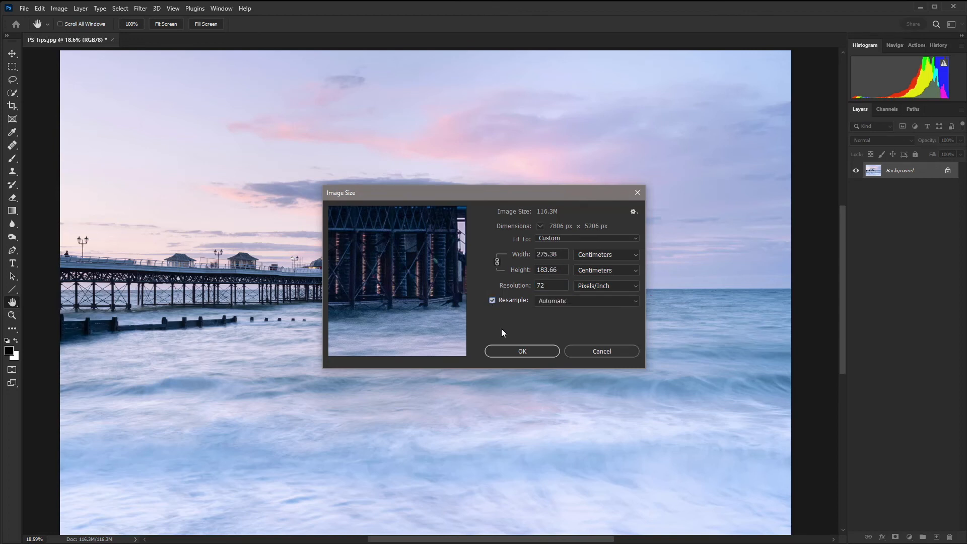
mouse_move(514, 306)
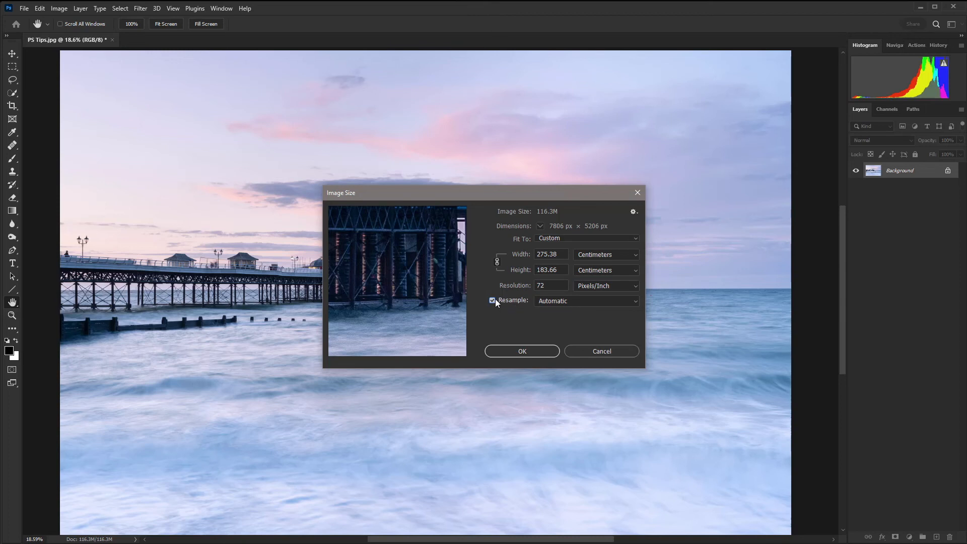
mouse_move(493, 306)
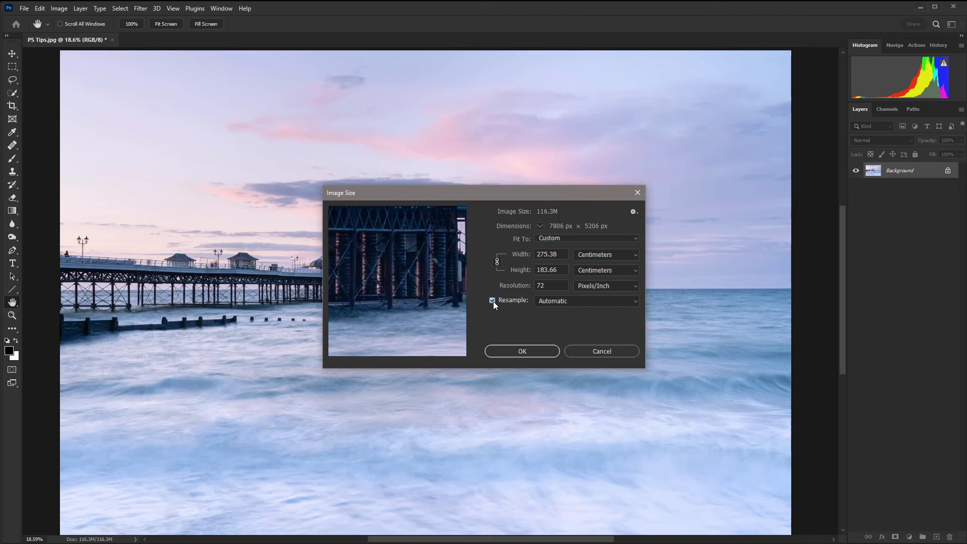
click(492, 300)
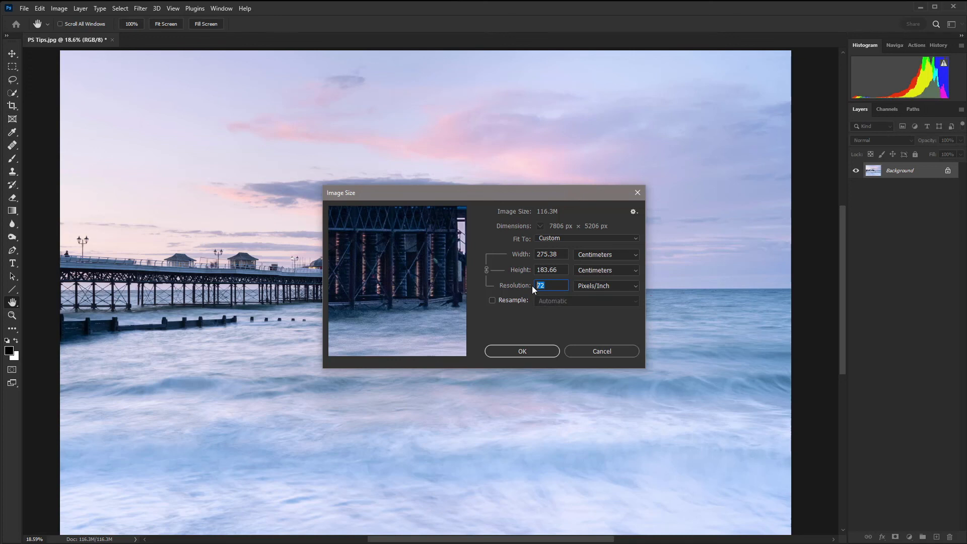
text(3)
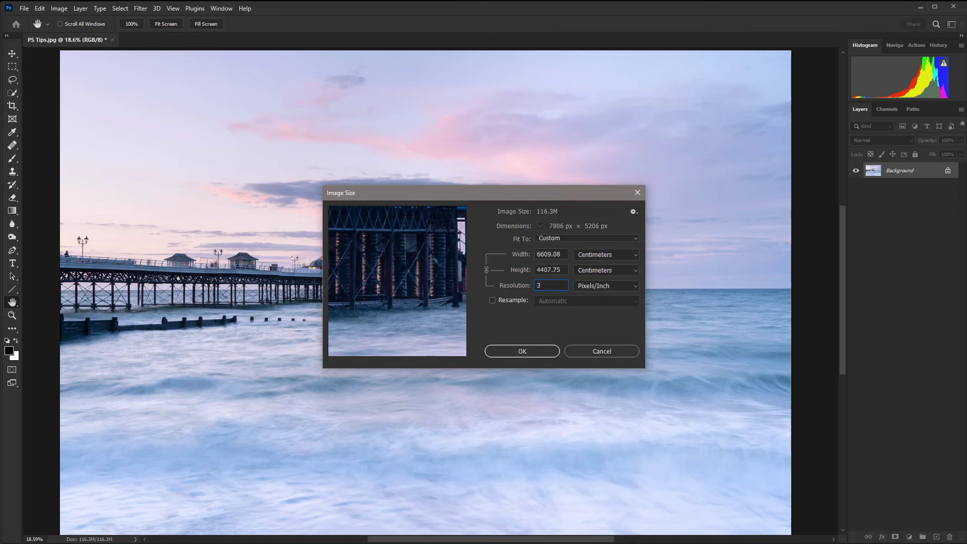
text(300)
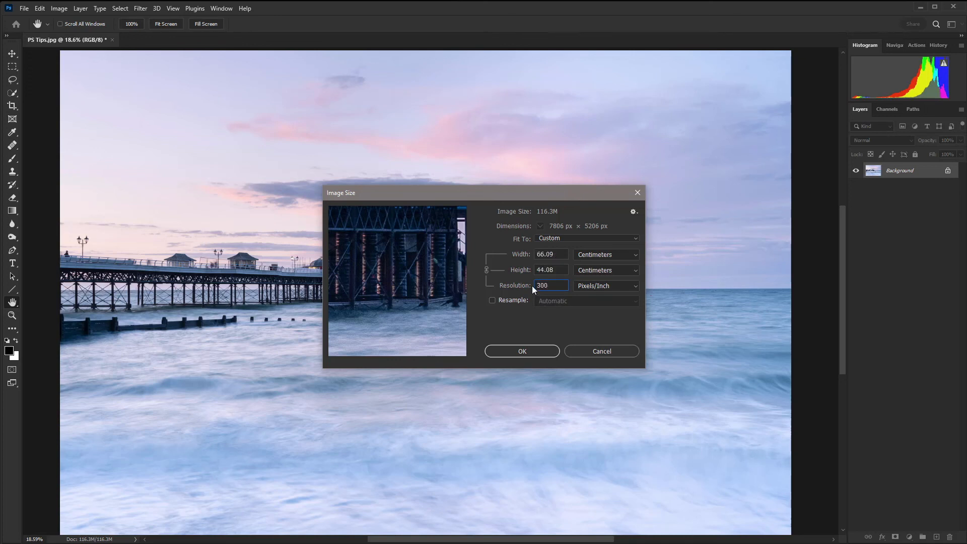
mouse_move(517, 305)
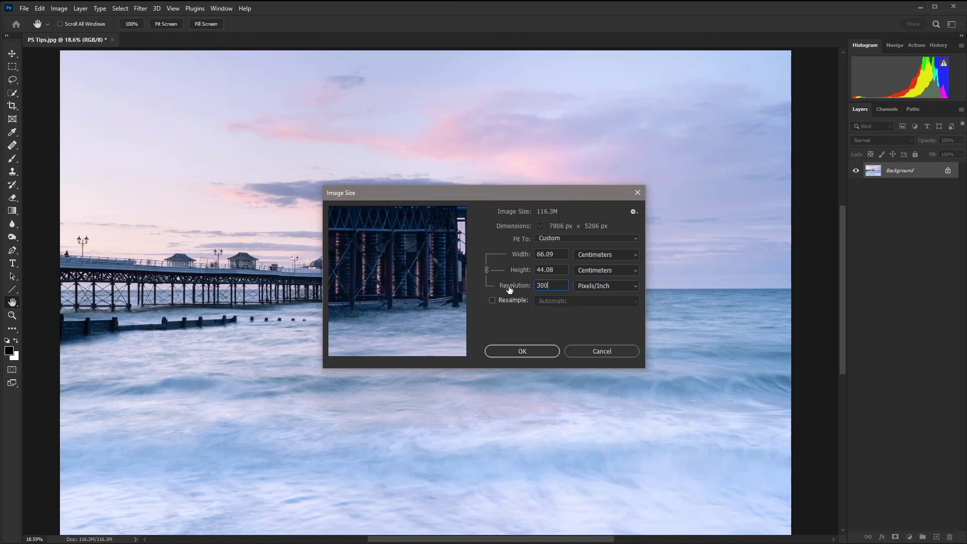
mouse_move(525, 262)
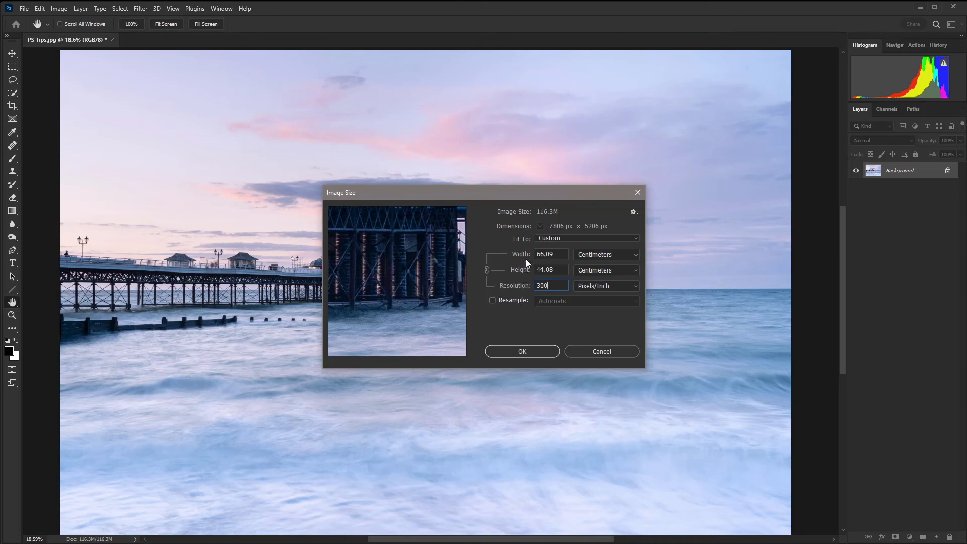
mouse_move(494, 304)
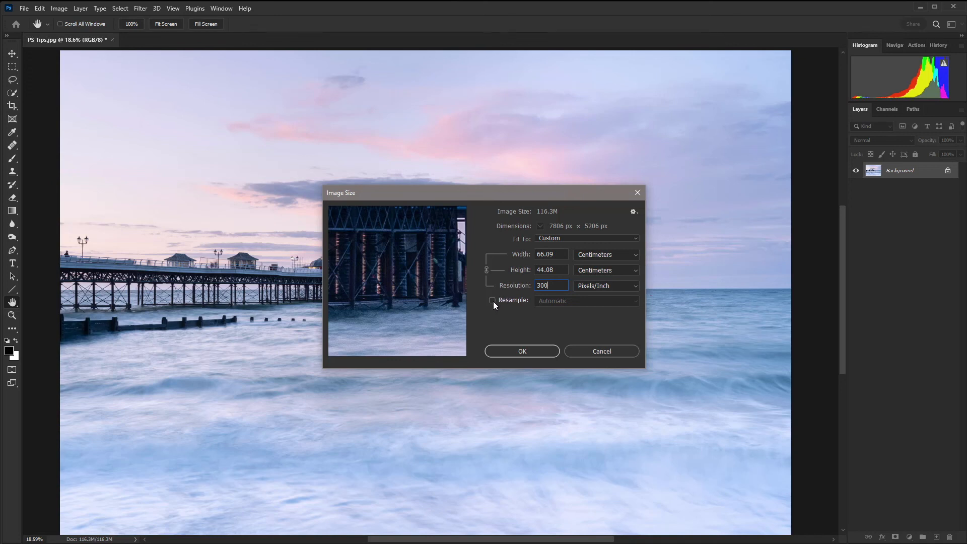
Enable Resample and resize to 29.7 cm wide at 300 ppi, giving 3508 × 2339 pixels.
click(491, 301)
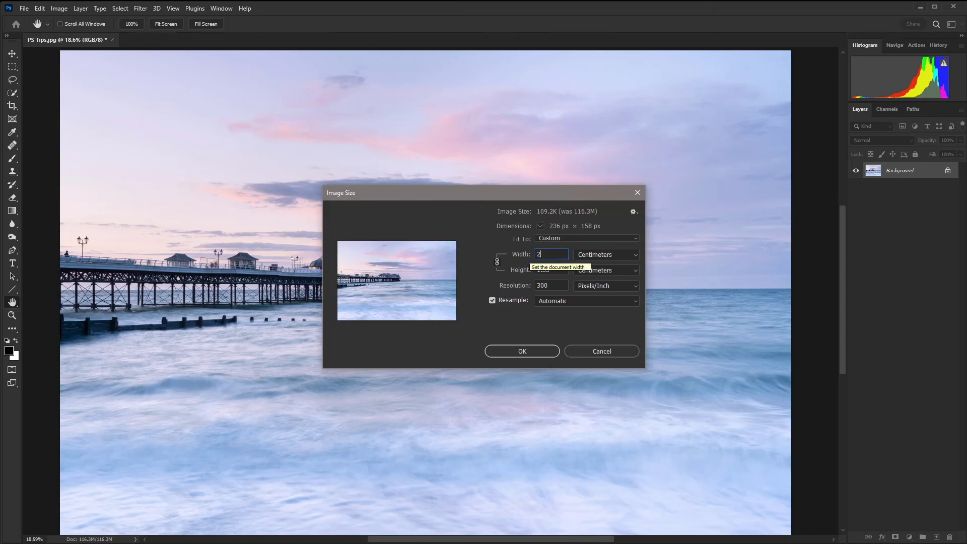
text(29.7)
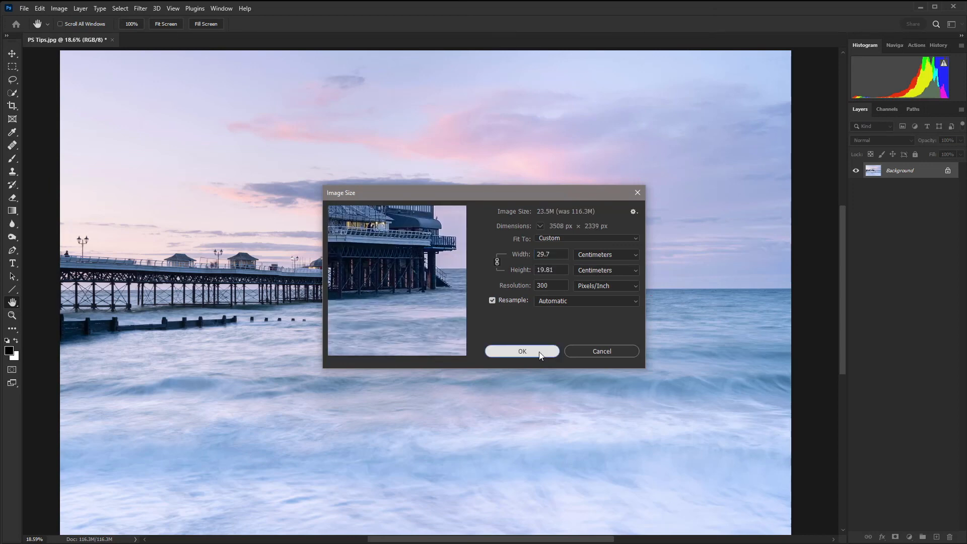
click(522, 351)
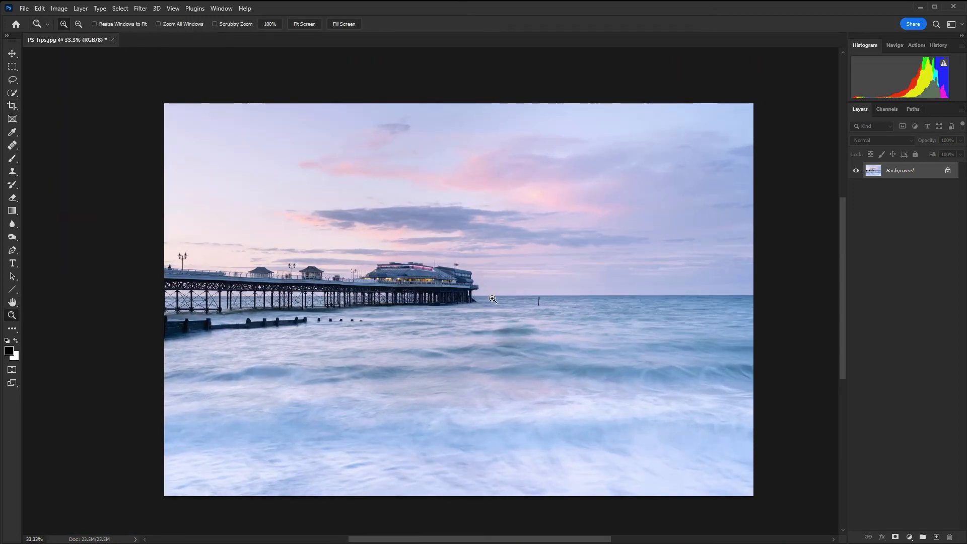
mouse_move(492, 288)
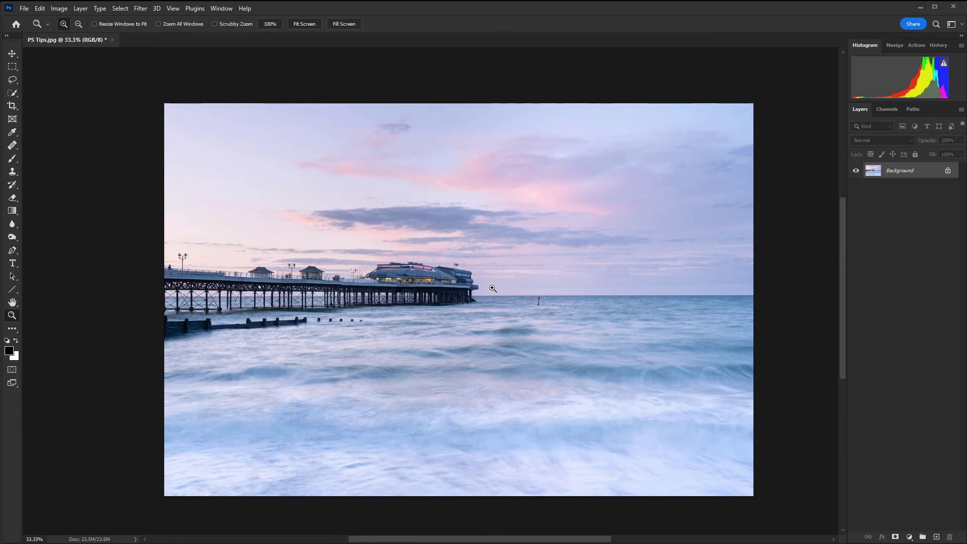